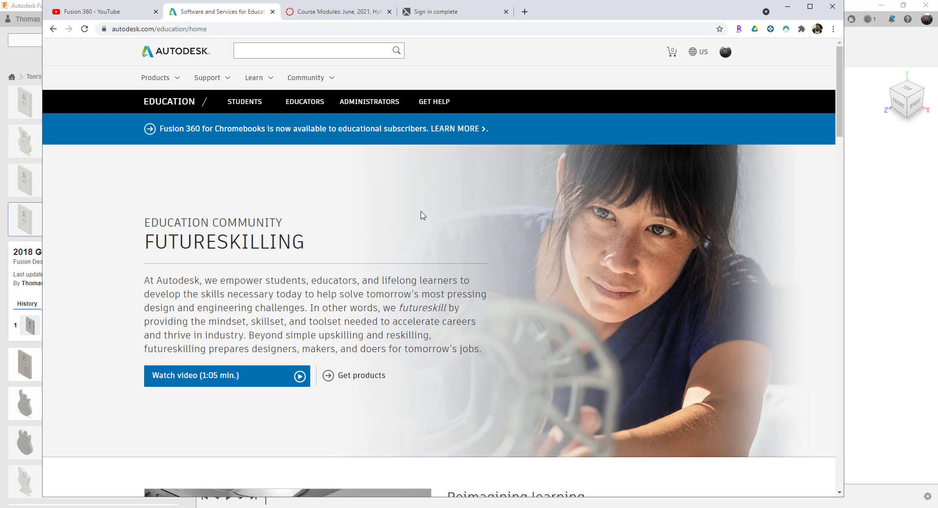
mouse_move(300, 171)
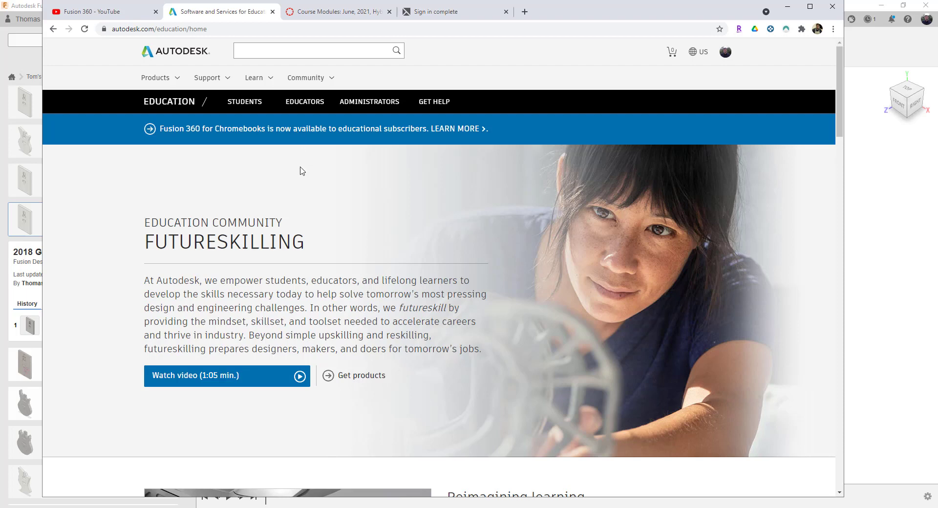
mouse_move(323, 151)
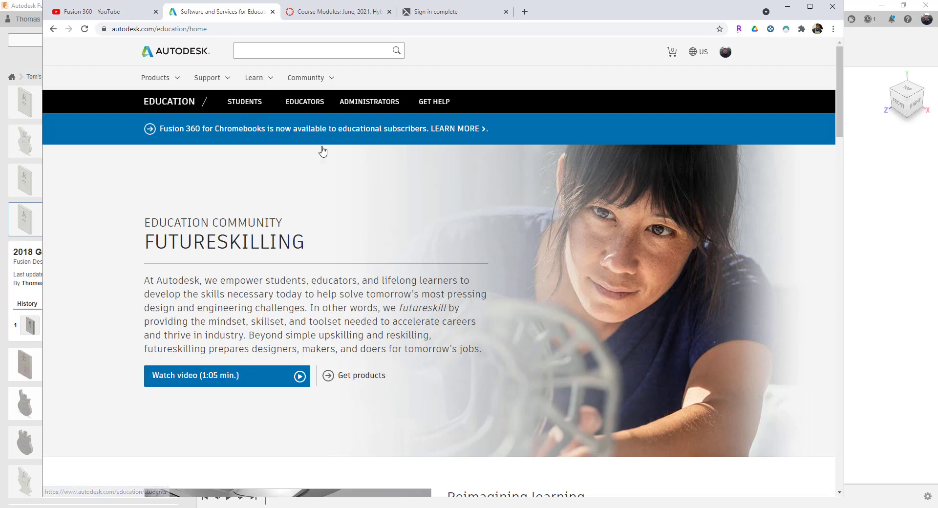
mouse_move(305, 102)
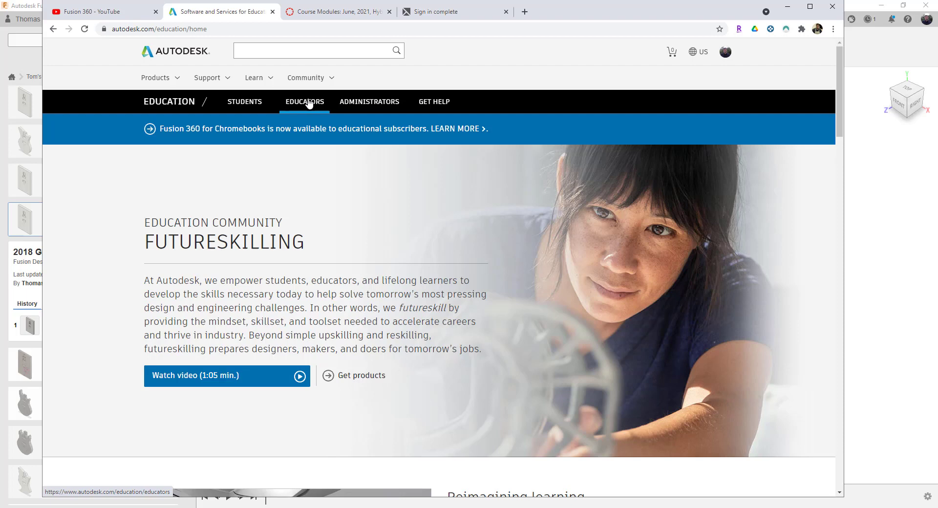
mouse_move(322, 98)
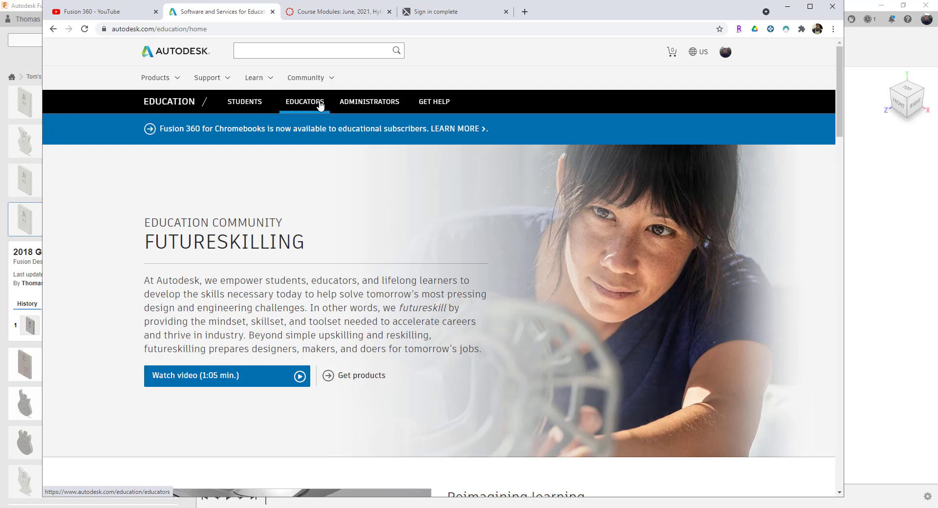
- Go to the Educators resources page and scroll to the 'Confirm your eligibility' steps
left_click(305, 102)
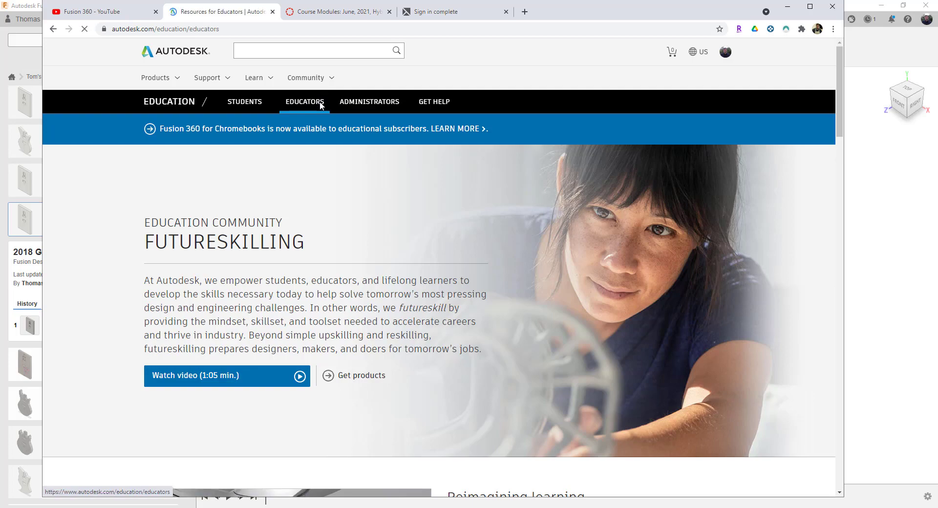
scroll("down", 3)
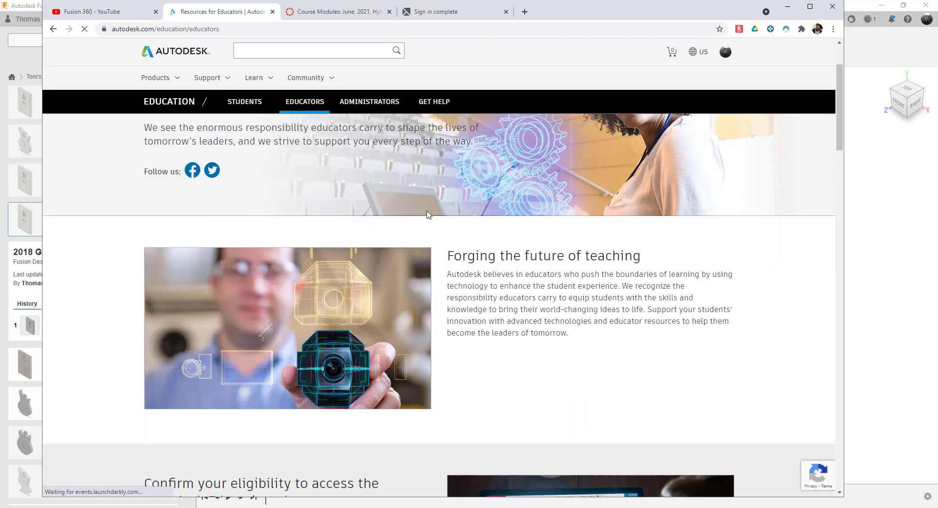
scroll("down", 3)
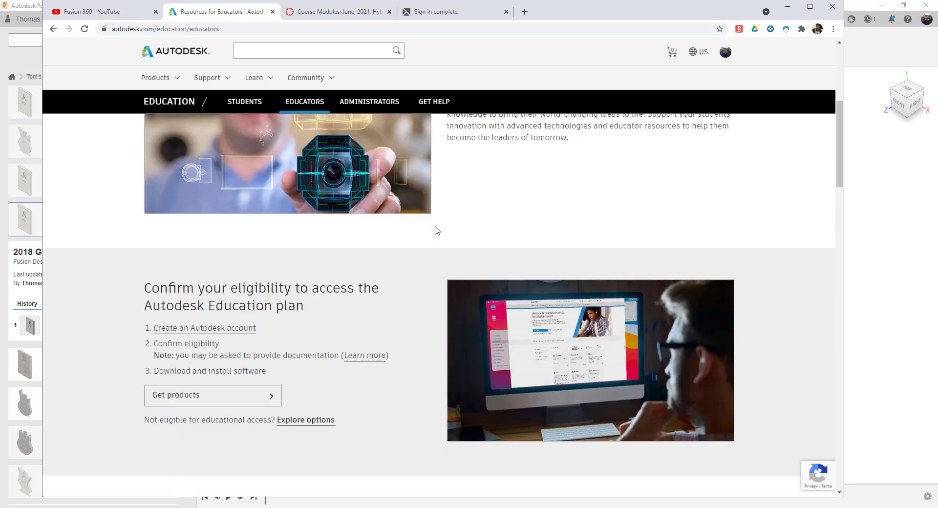
mouse_move(224, 398)
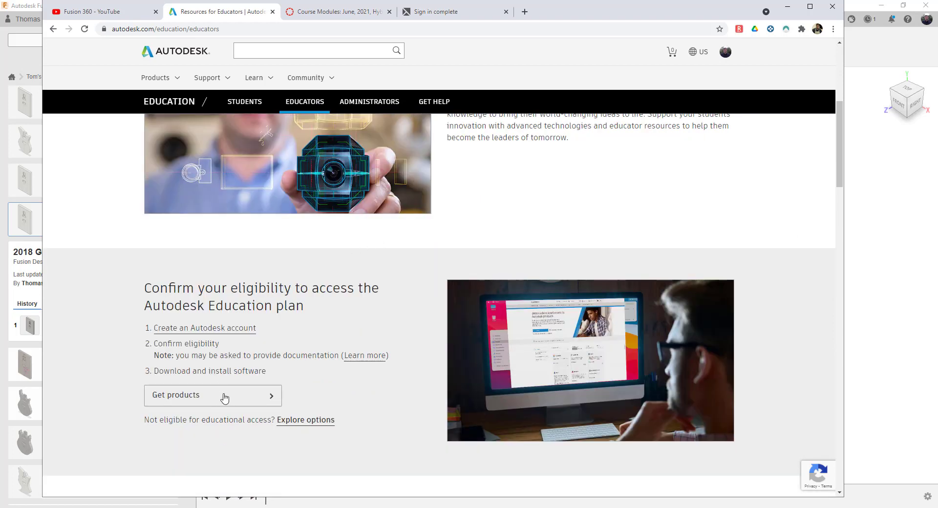
scroll("down", 3)
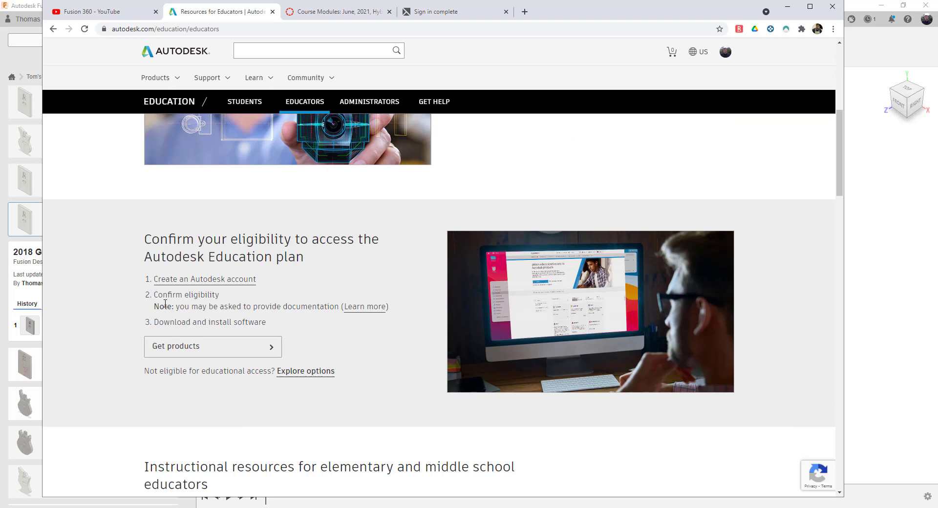
mouse_move(221, 310)
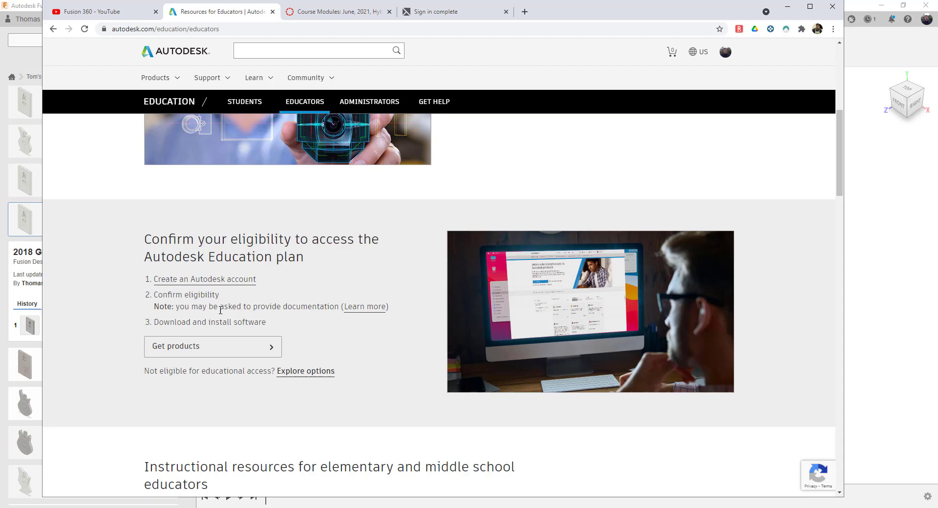
mouse_move(199, 356)
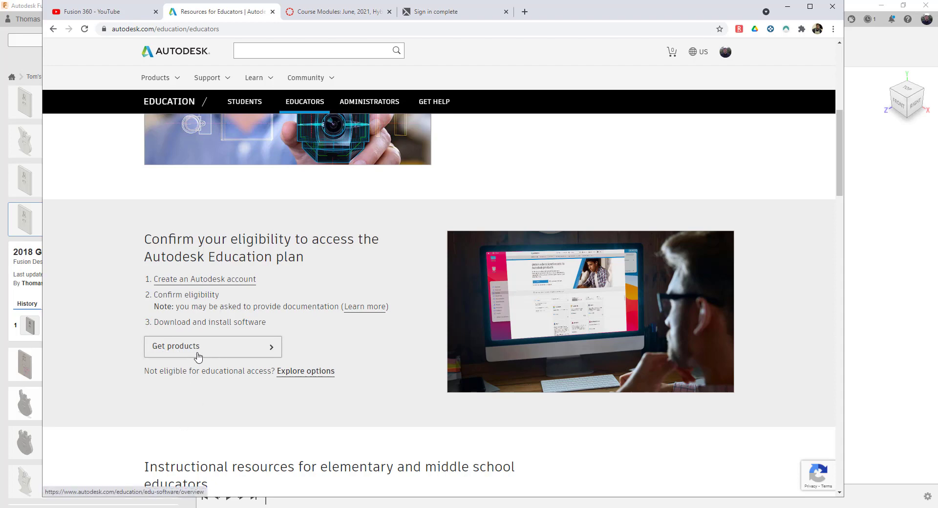
- Use 'Get products' under the eligibility steps to reach the All products page
left_click(176, 346)
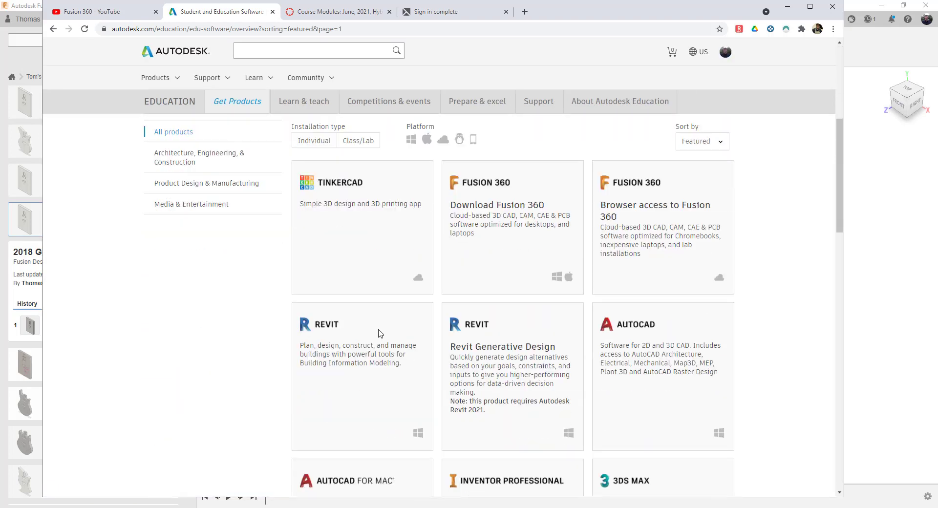
mouse_move(490, 203)
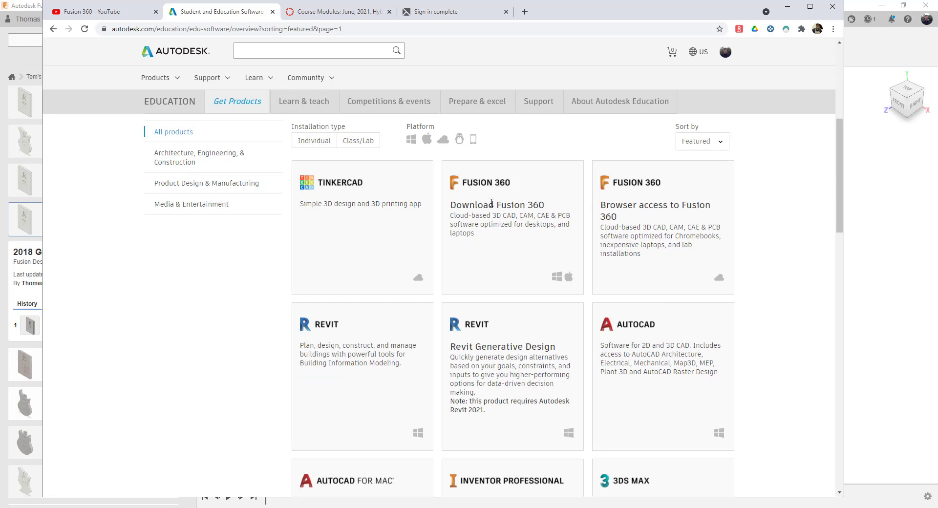
mouse_move(629, 243)
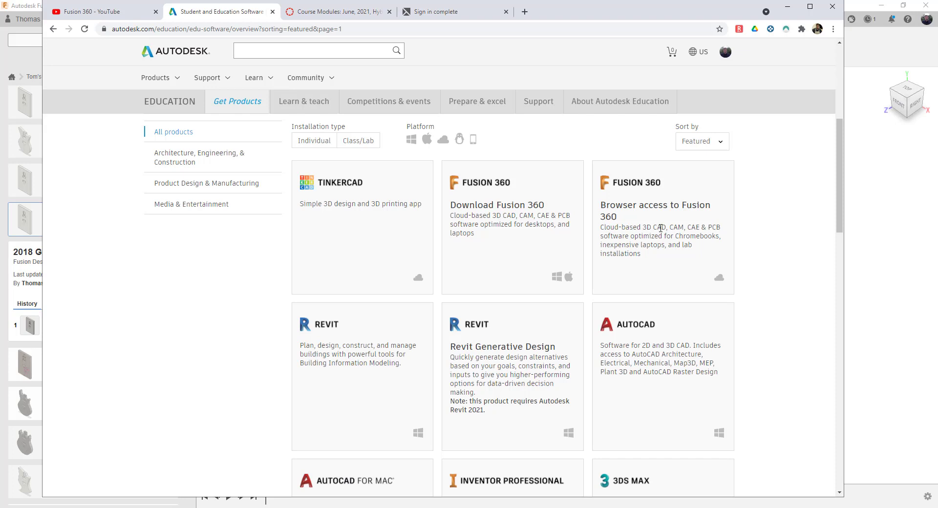
mouse_move(672, 233)
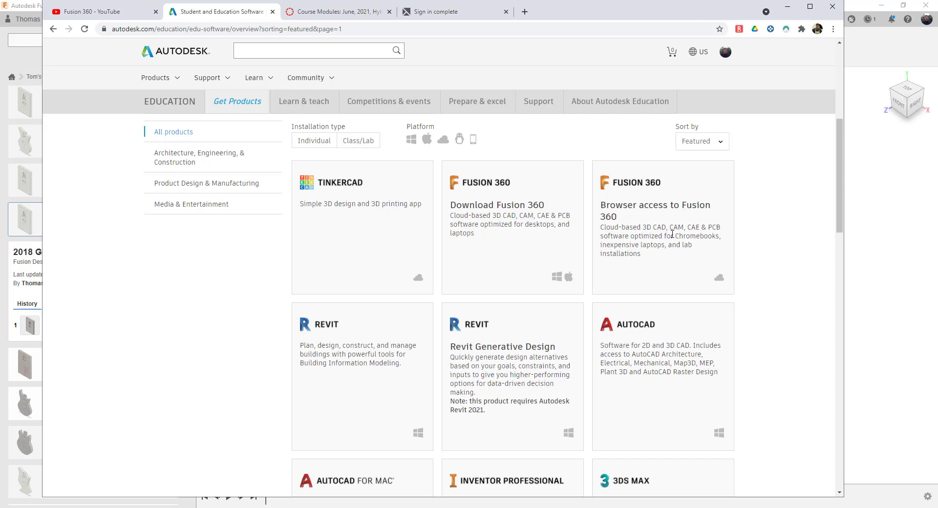
mouse_move(618, 189)
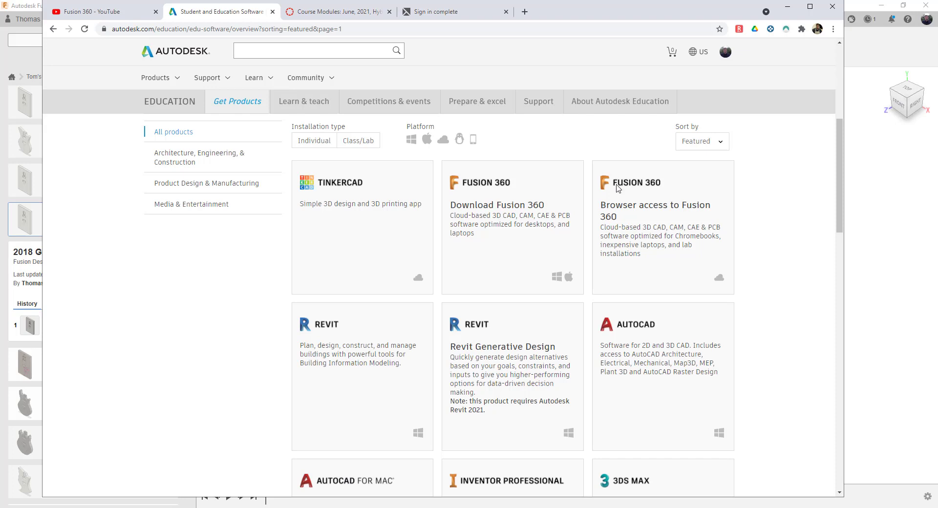
mouse_move(701, 252)
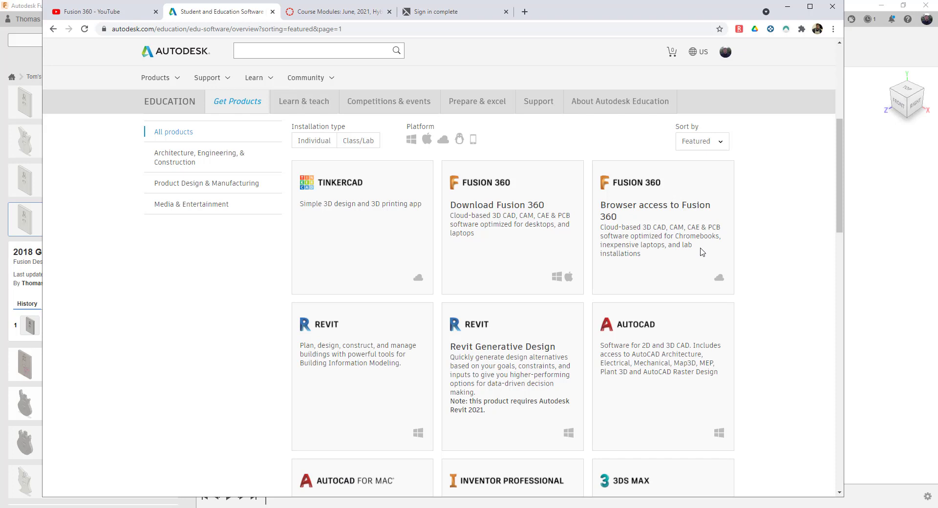
mouse_move(702, 247)
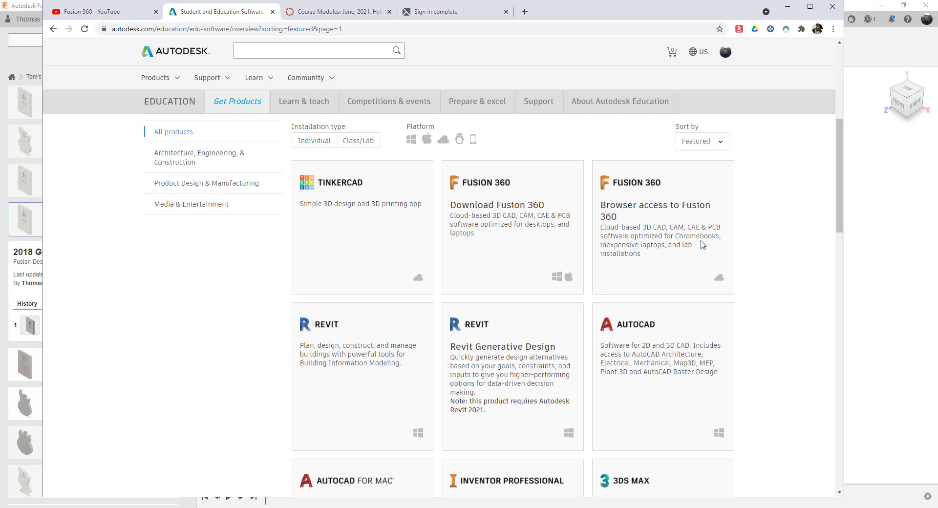
mouse_move(675, 280)
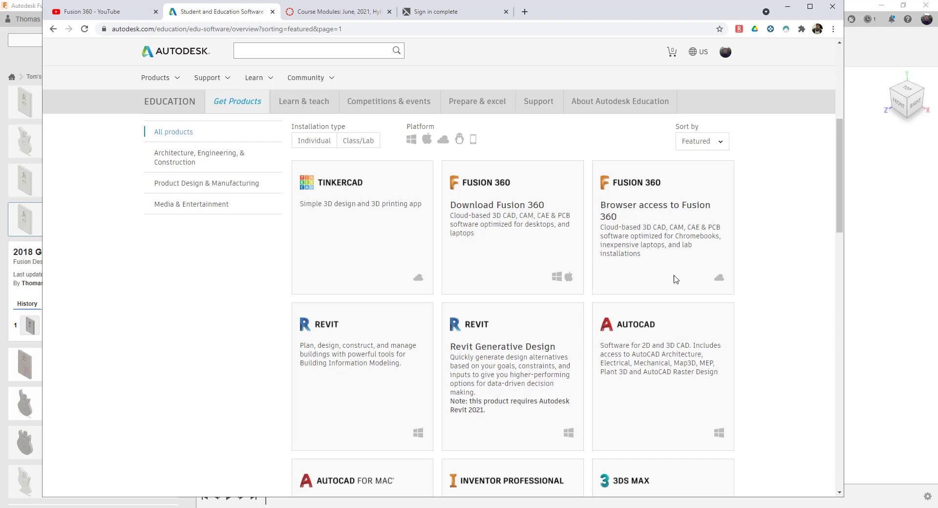
mouse_move(687, 243)
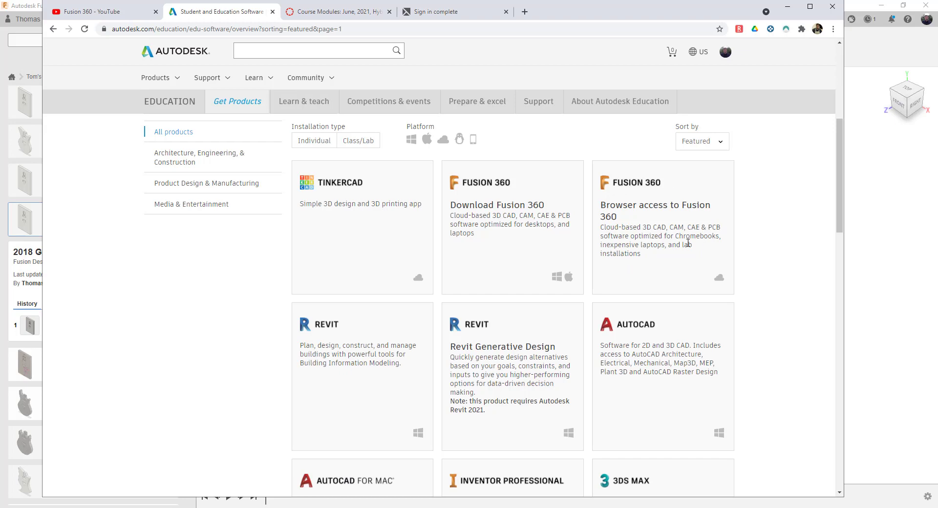
- Scroll the product catalog past Maya and Civil 3D to the FeatureCAM, Flame and FormIt cards
scroll("down", 3)
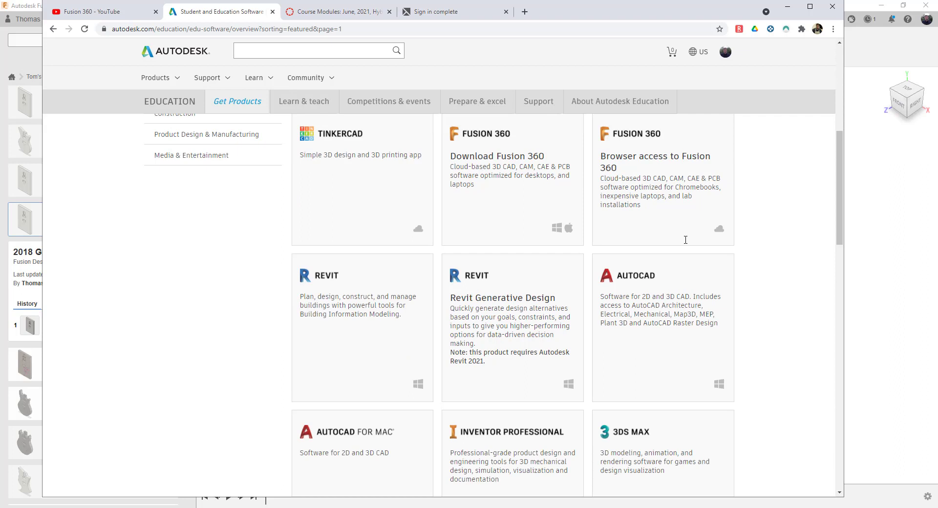
mouse_move(478, 289)
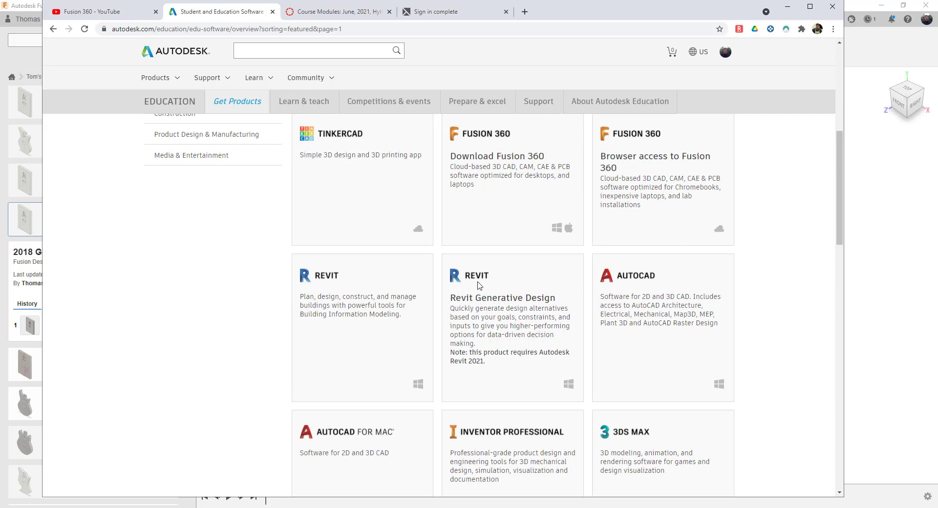
scroll("down", 3)
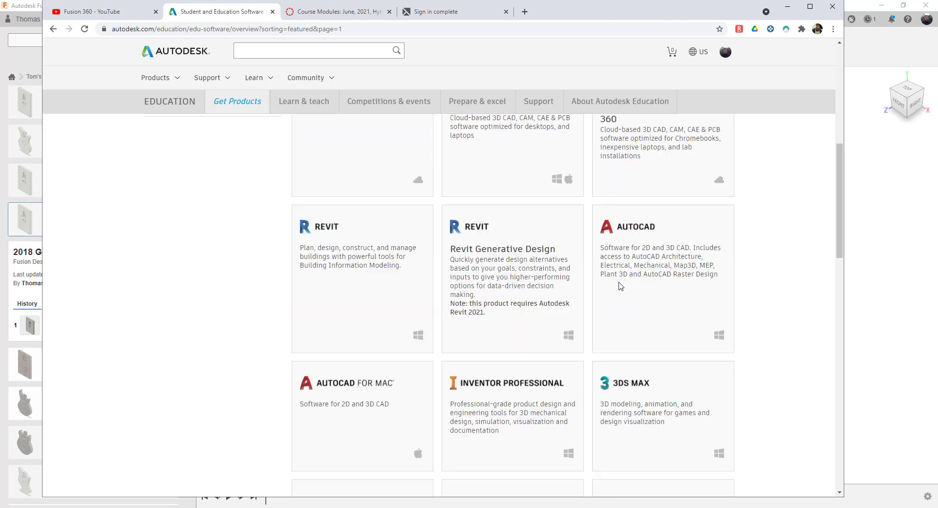
mouse_move(662, 317)
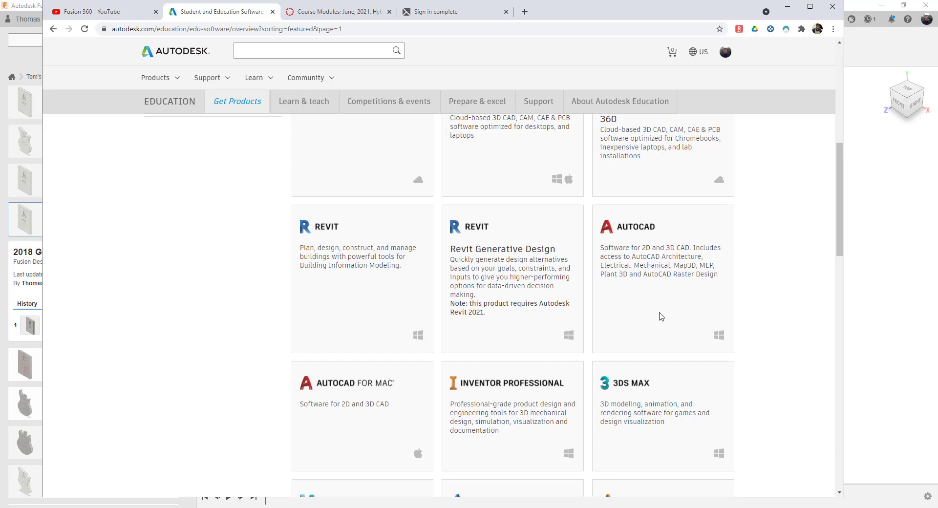
mouse_move(449, 354)
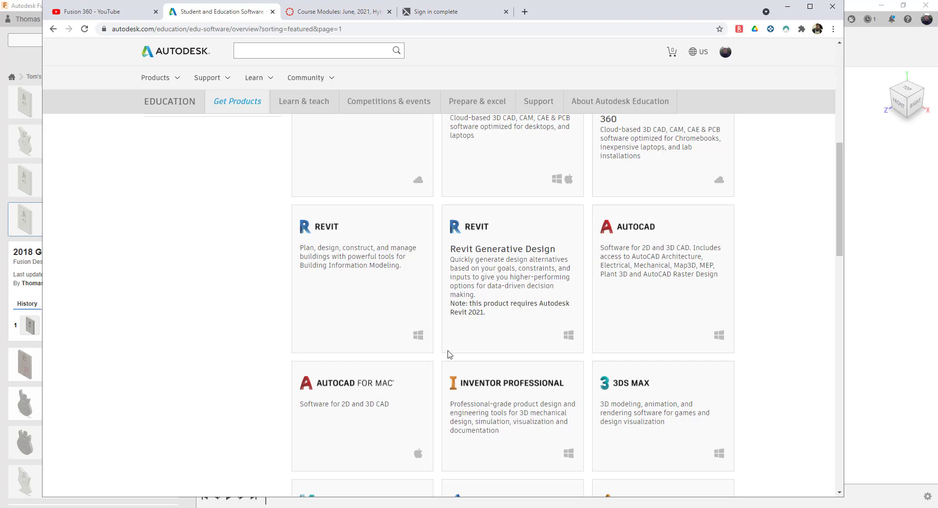
scroll("down", 3)
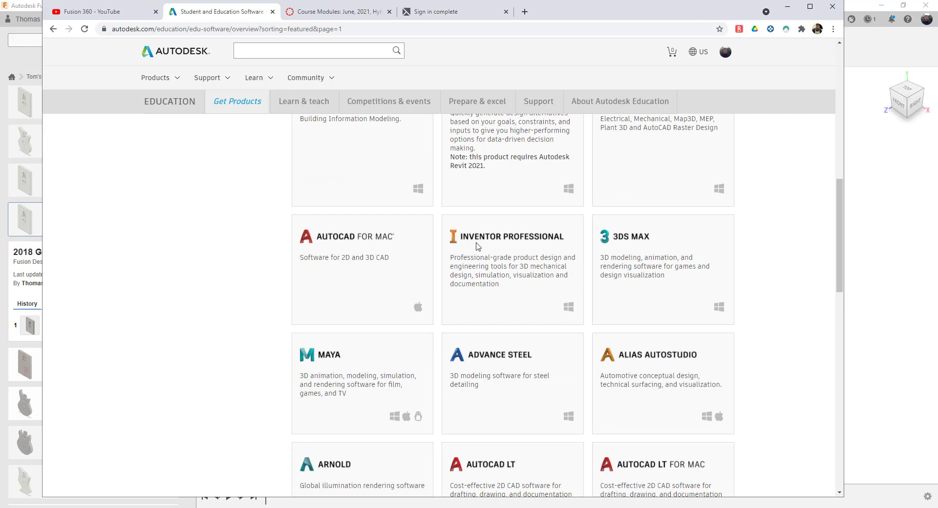
mouse_move(453, 224)
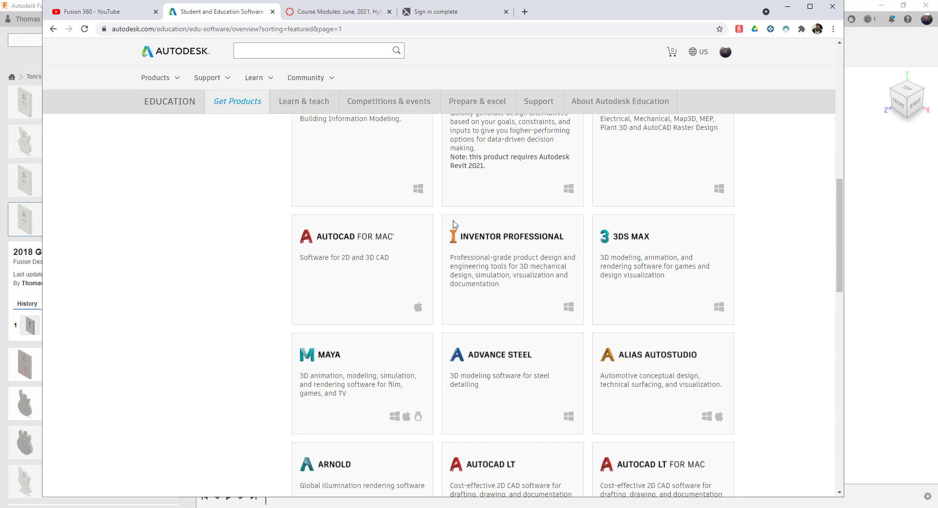
mouse_move(548, 260)
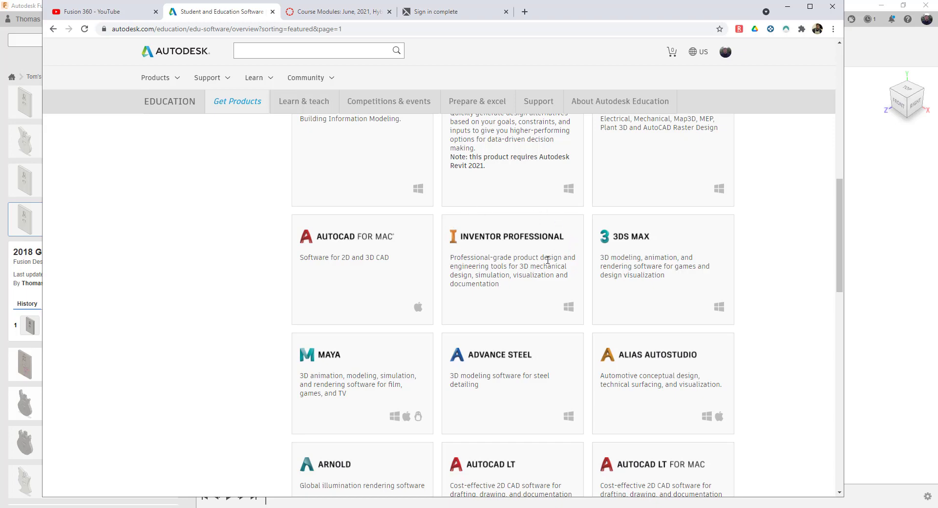
scroll("down", 3)
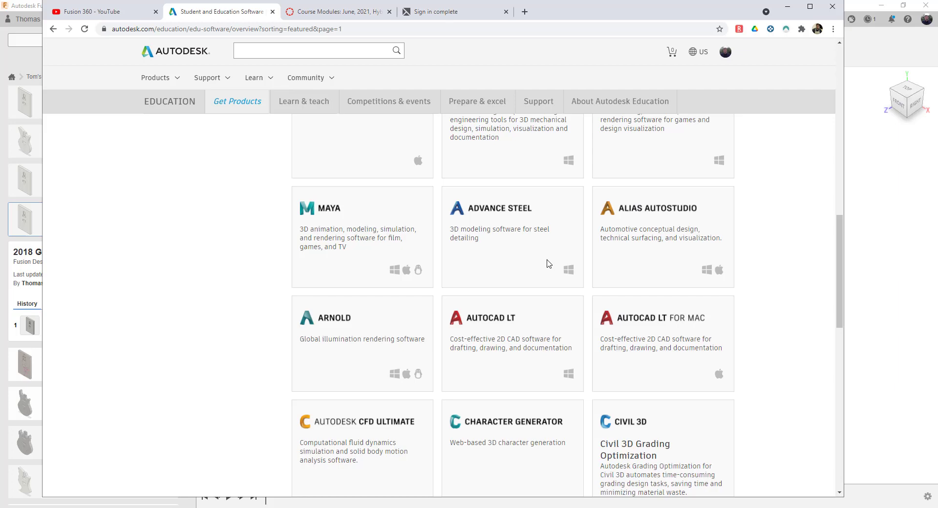
mouse_move(342, 250)
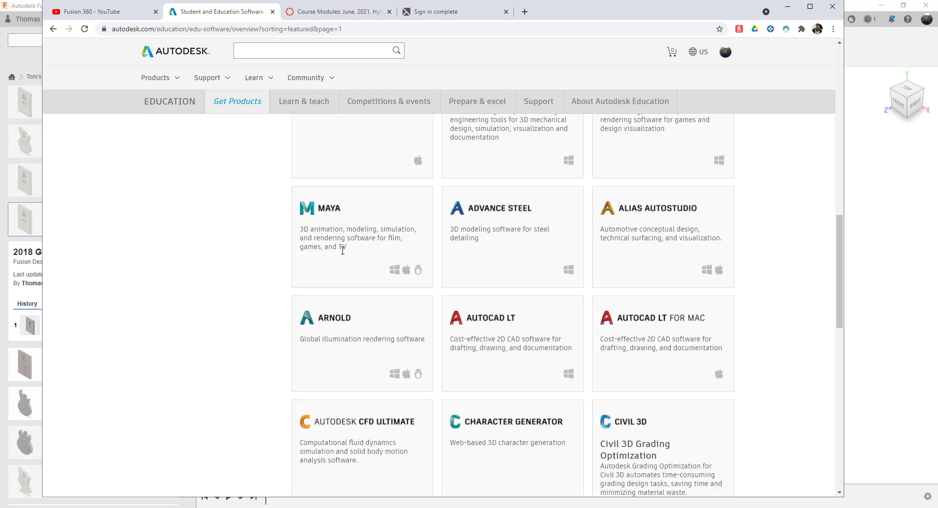
scroll("down", 3)
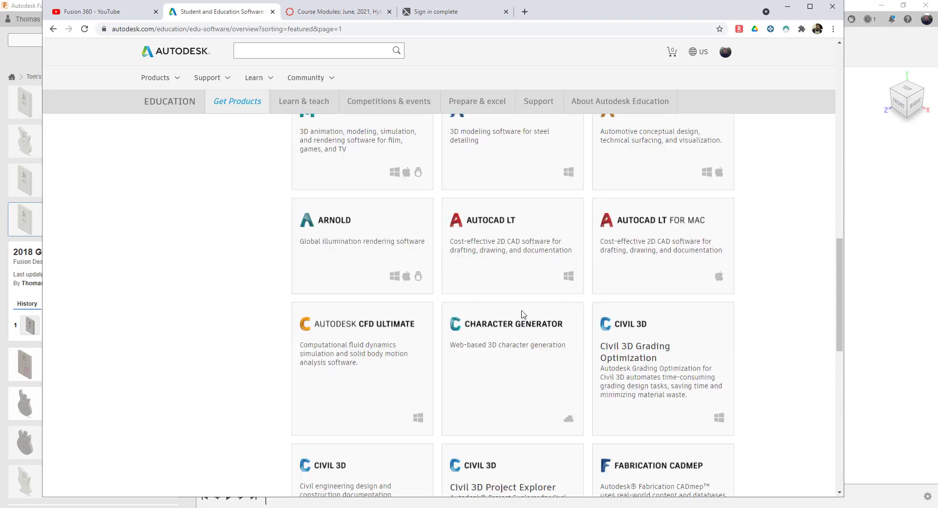
scroll("down", 3)
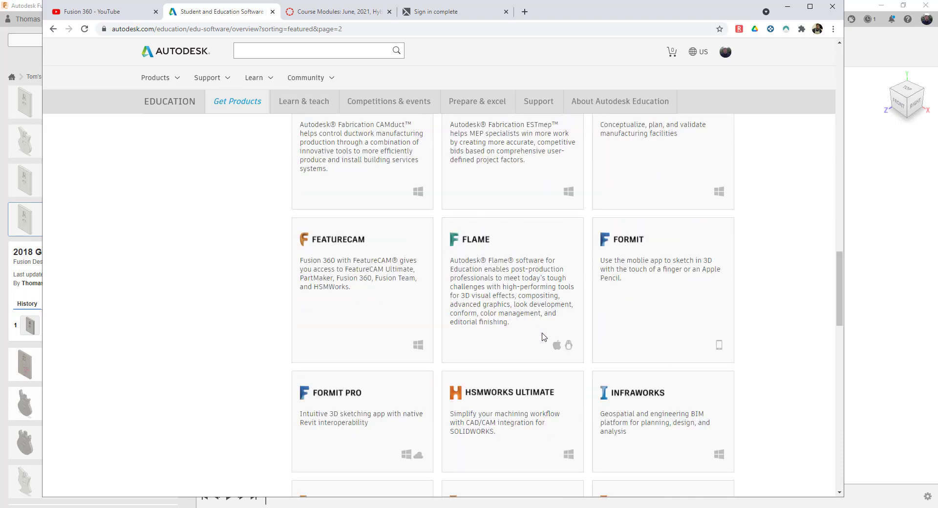
- Scroll to the end of the product list, then back up to the Fusion 360 cards
scroll("down", 3)
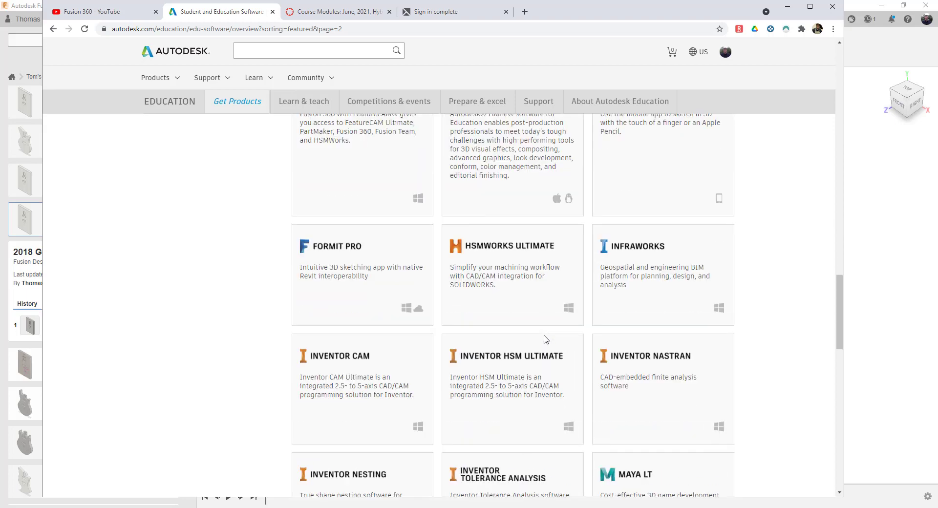
scroll("down", 3)
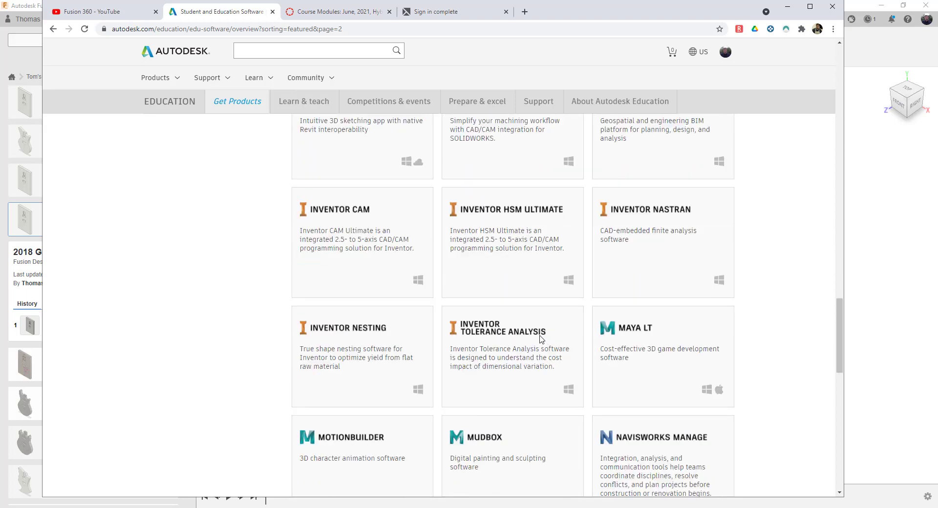
scroll("down", 3)
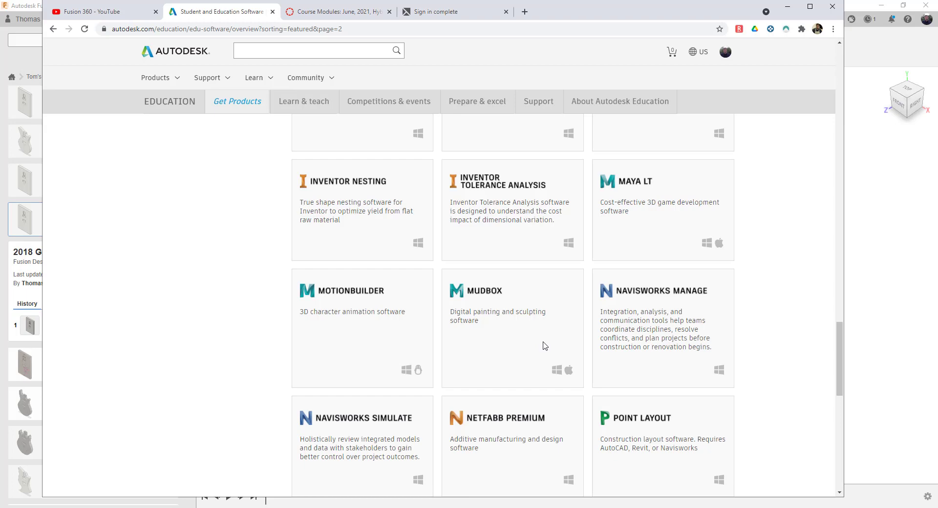
scroll("down", 3)
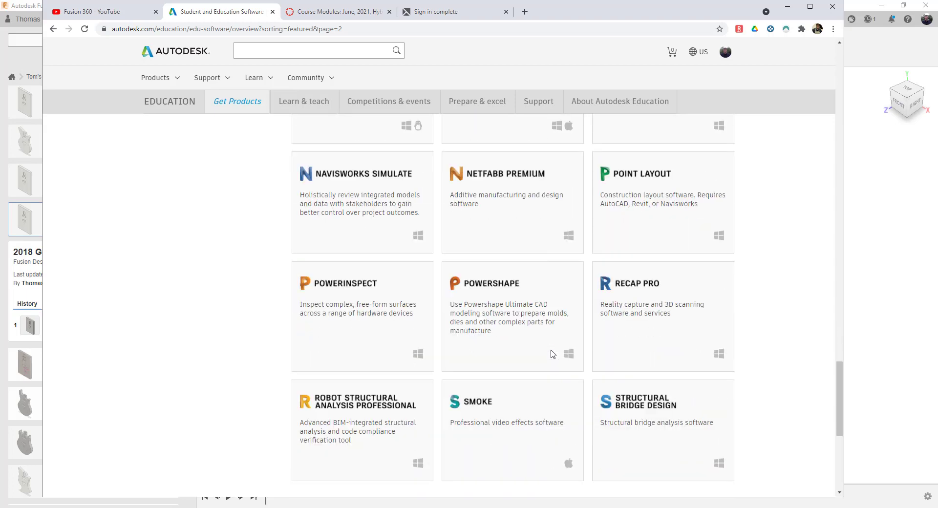
scroll("down", 3)
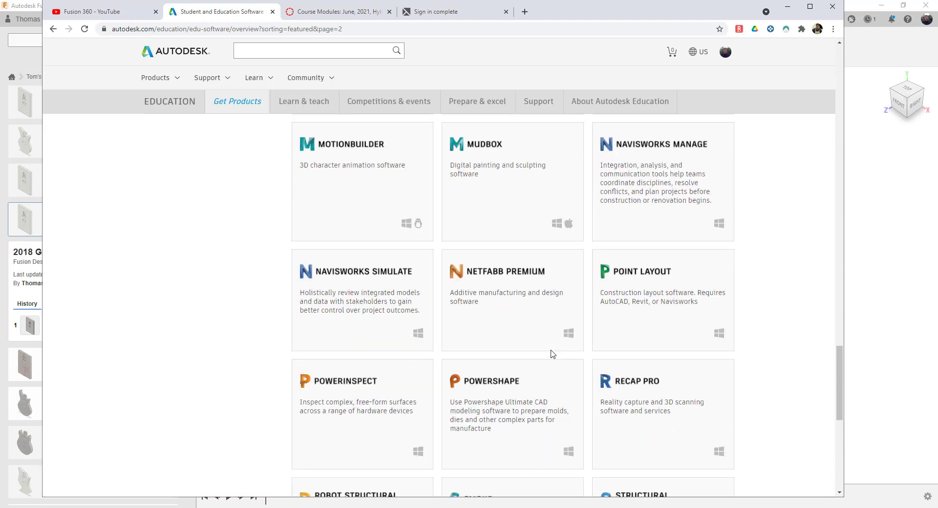
scroll("up", 3)
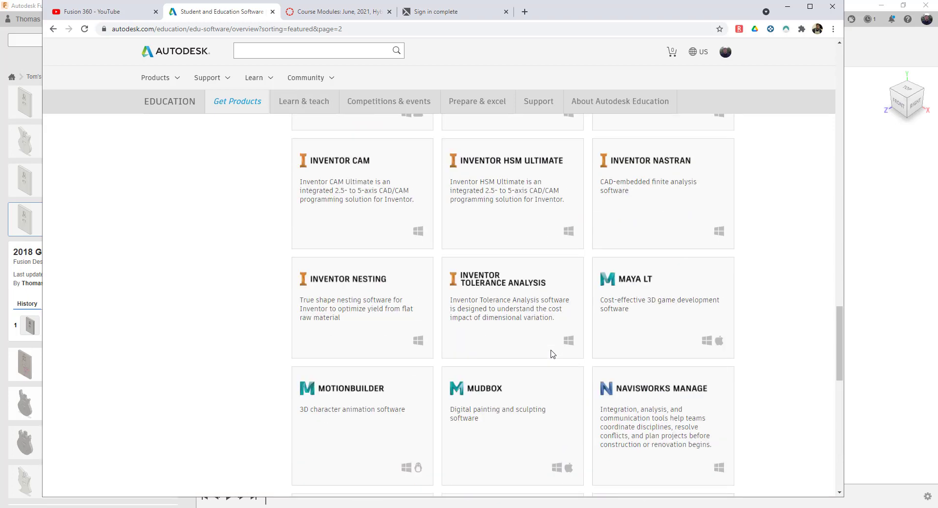
scroll("up", 3)
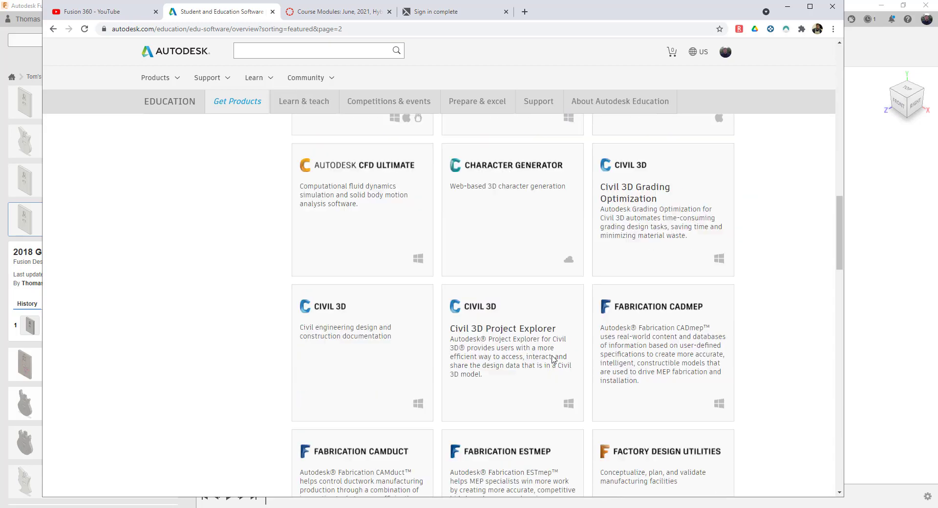
scroll("up", 3)
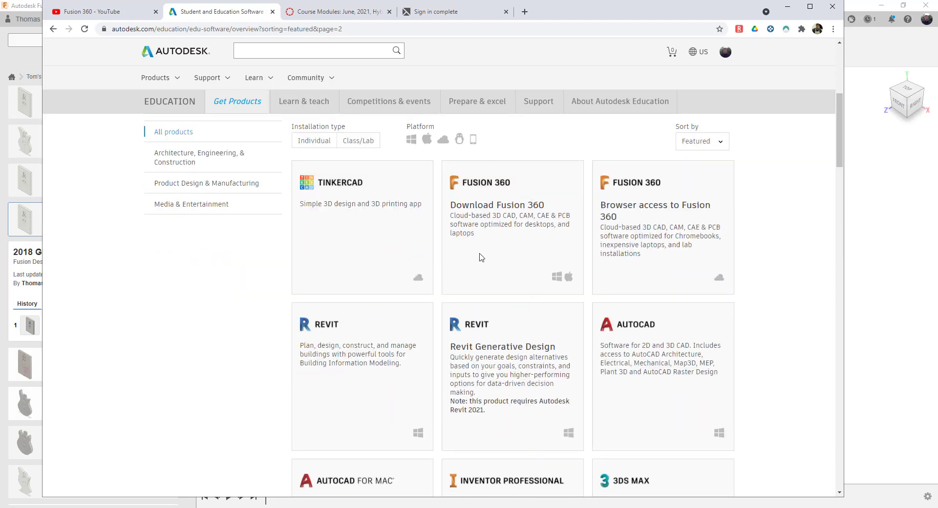
mouse_move(608, 201)
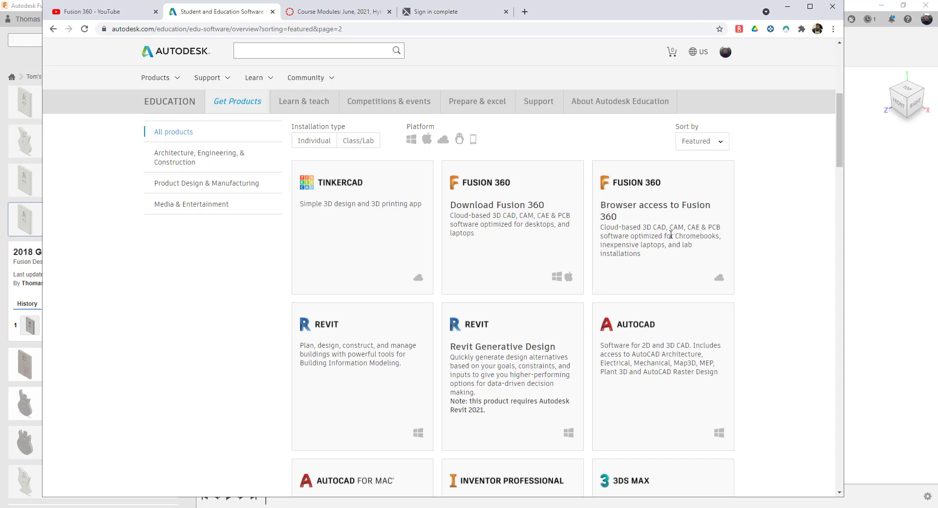
mouse_move(477, 190)
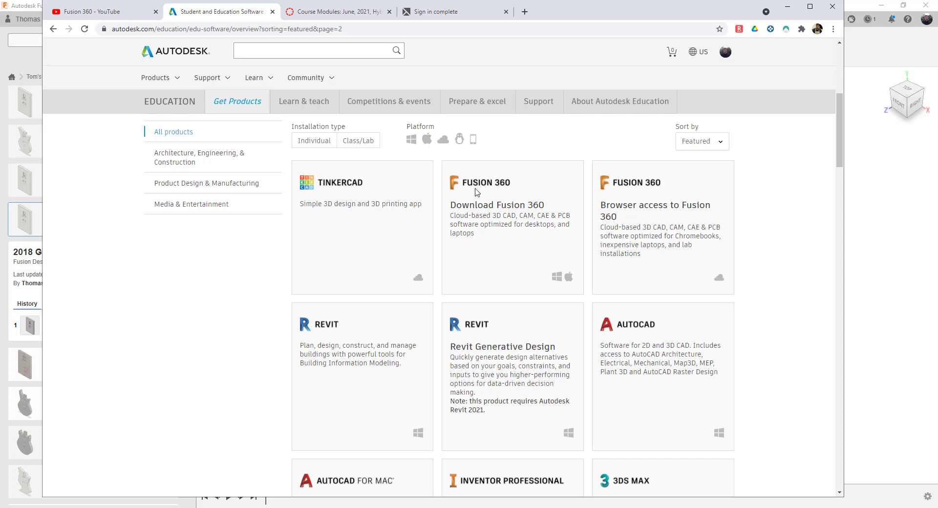
mouse_move(505, 186)
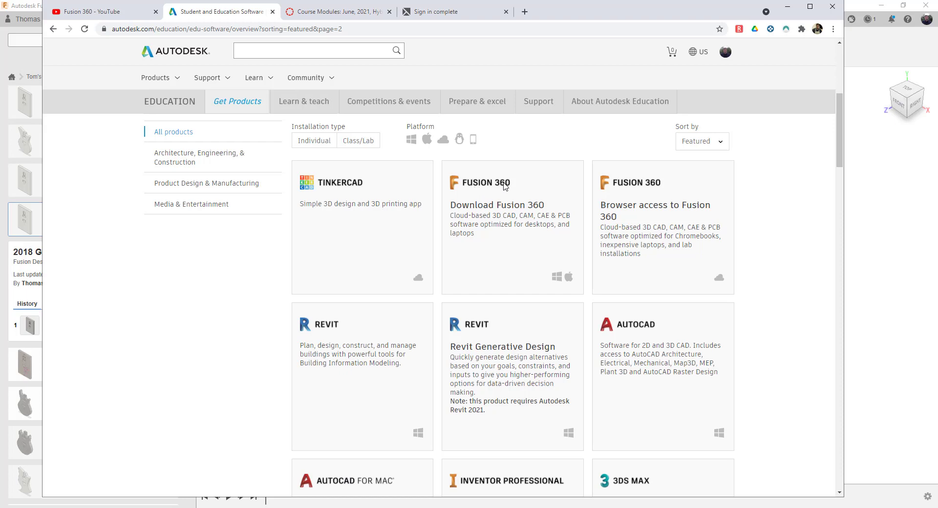
mouse_move(512, 202)
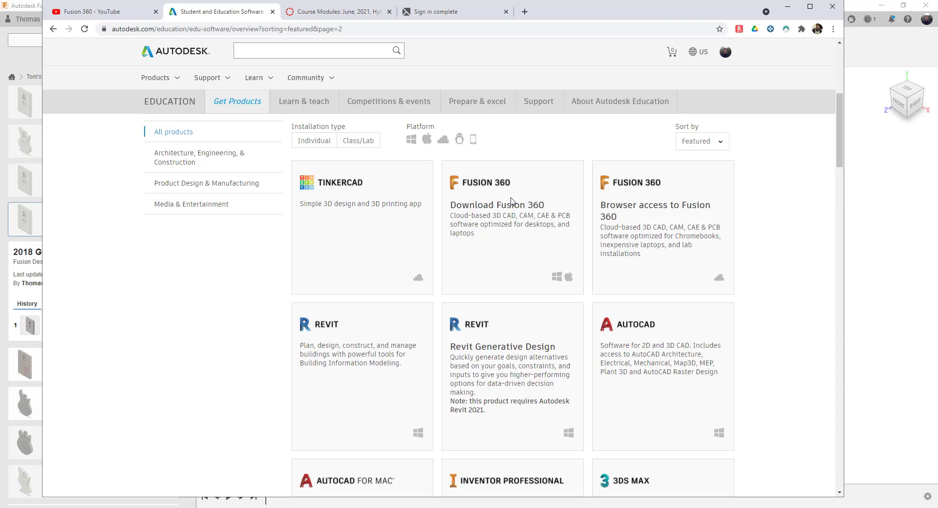
- Switch from the Autodesk catalog to the Canvas course Modules page
left_click(338, 11)
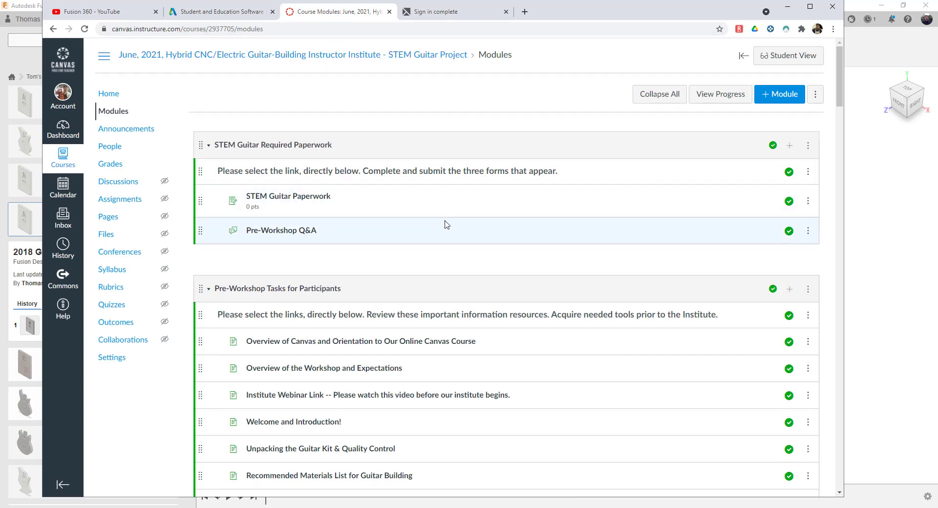
- Find and open the CAD/CAM/CNC/Fusion-360 Institute Pre-Work page in Modules
scroll("down", 3)
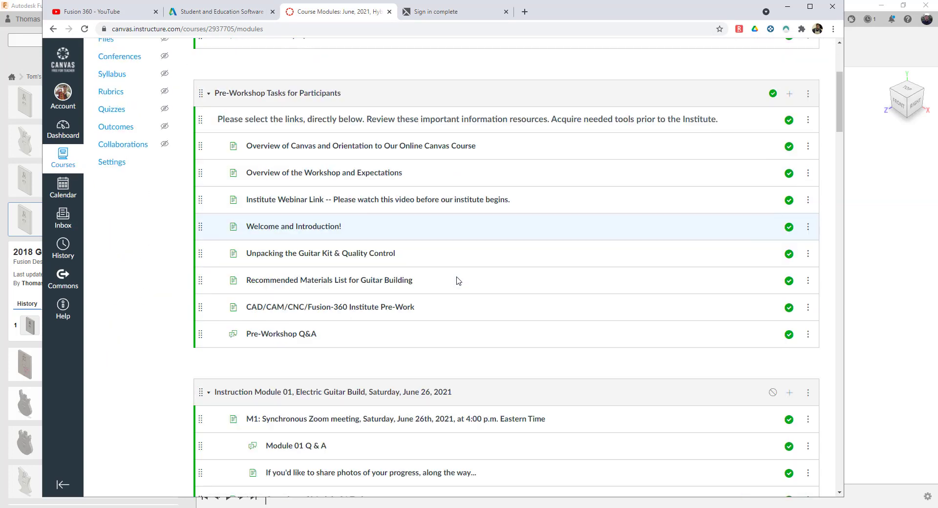
mouse_move(470, 297)
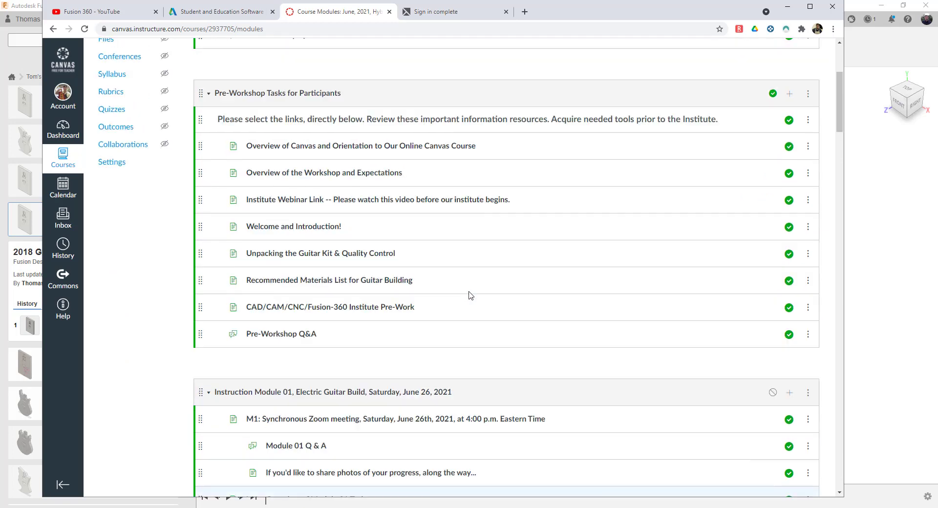
scroll("down", 3)
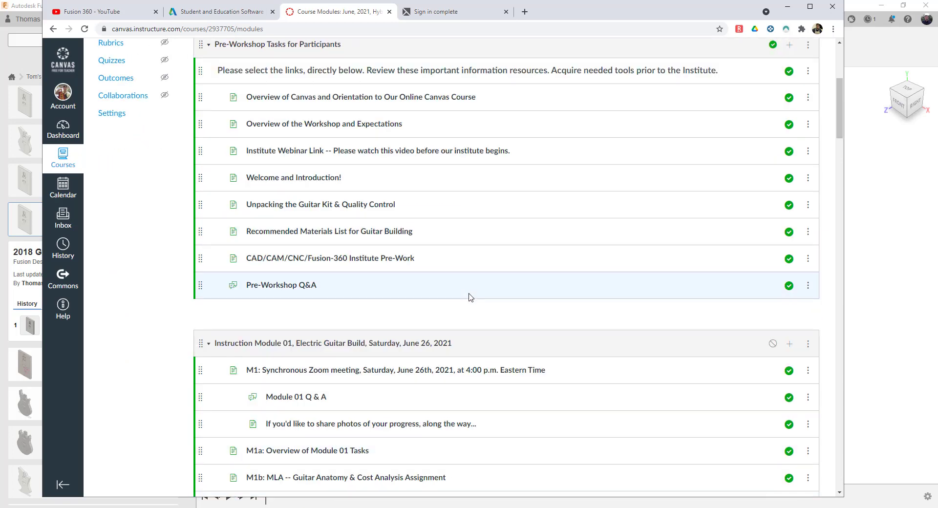
mouse_move(263, 259)
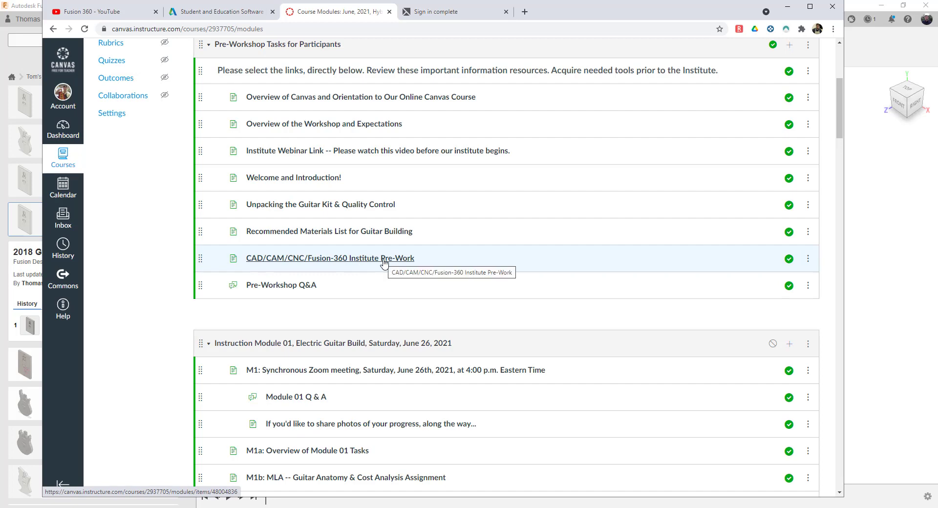
left_click(330, 258)
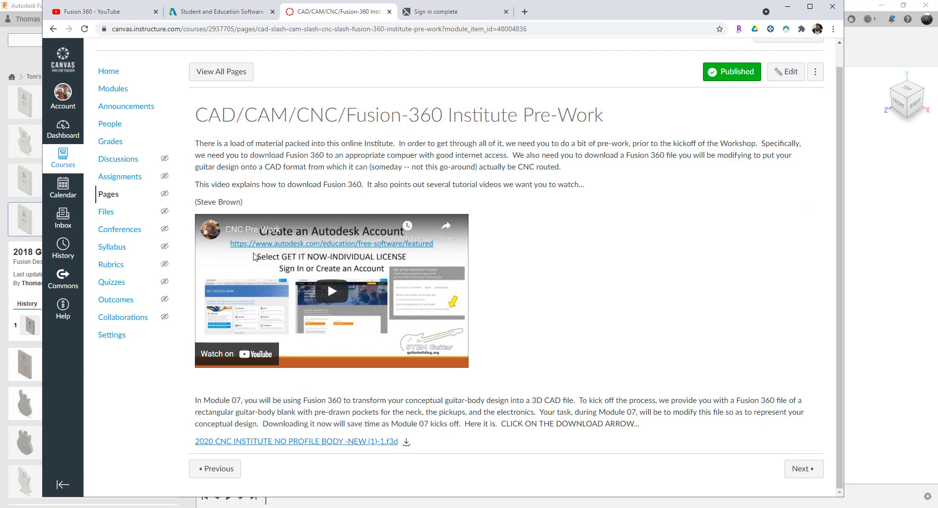
mouse_move(236, 456)
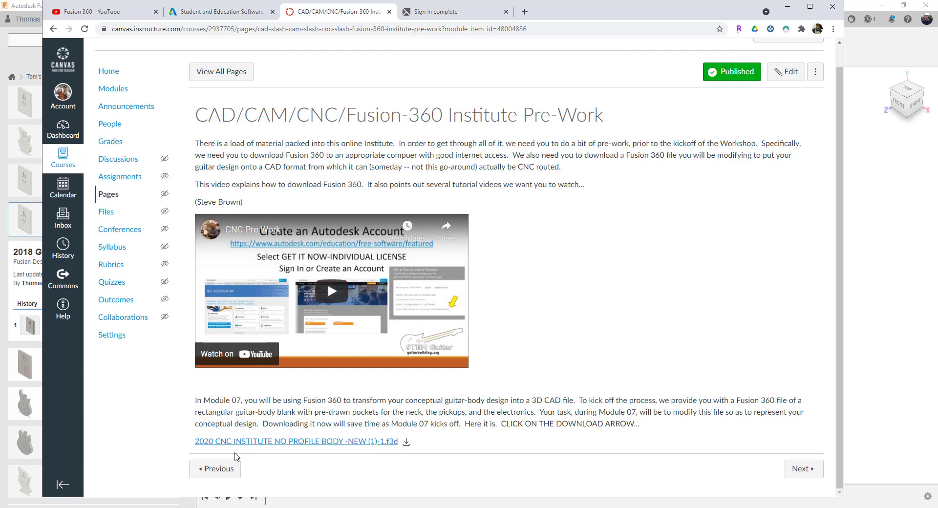
mouse_move(236, 448)
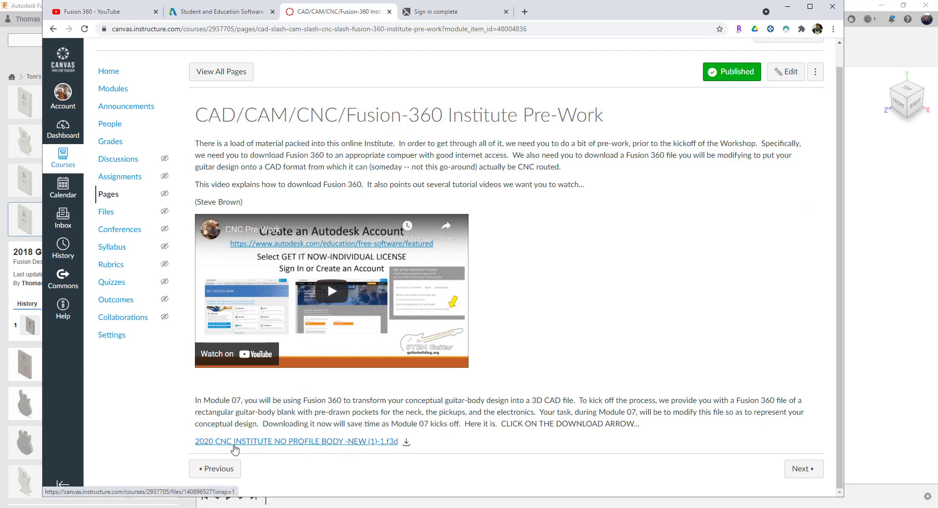
mouse_move(374, 448)
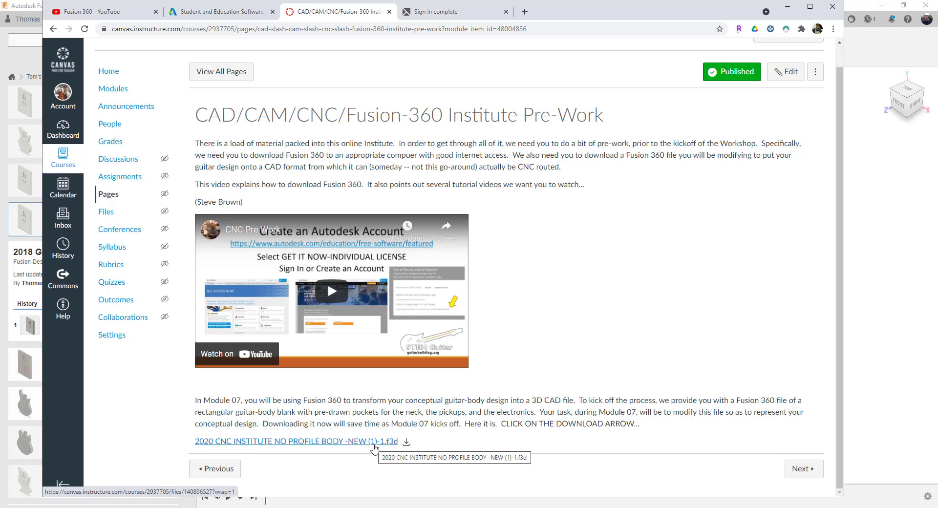
mouse_move(363, 448)
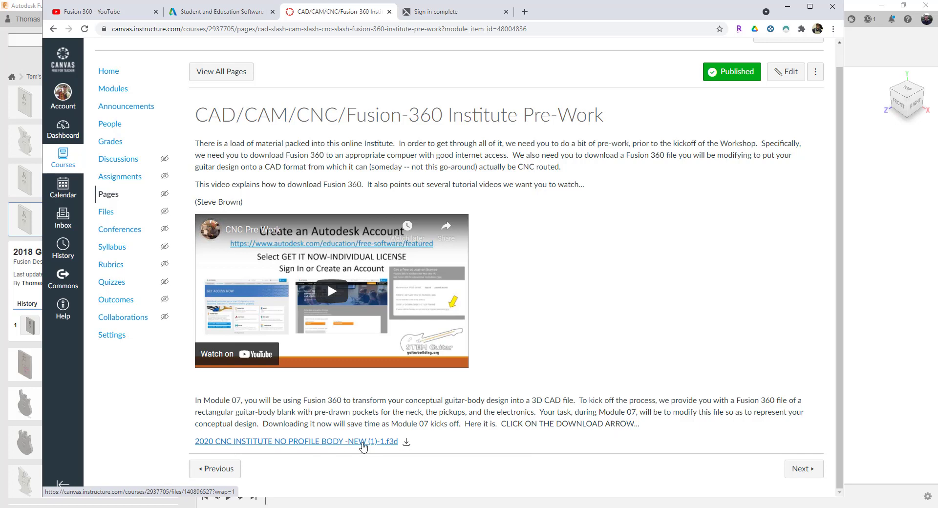
mouse_move(393, 449)
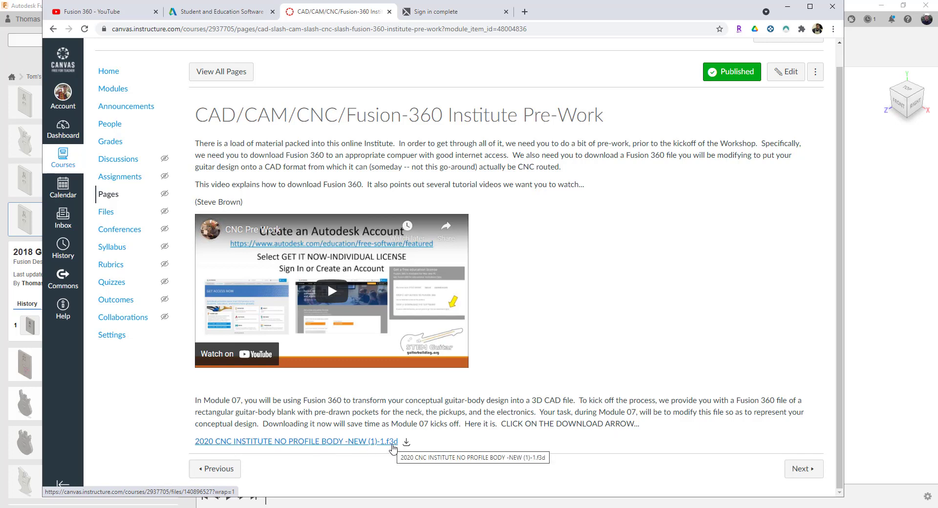
mouse_move(23, 7)
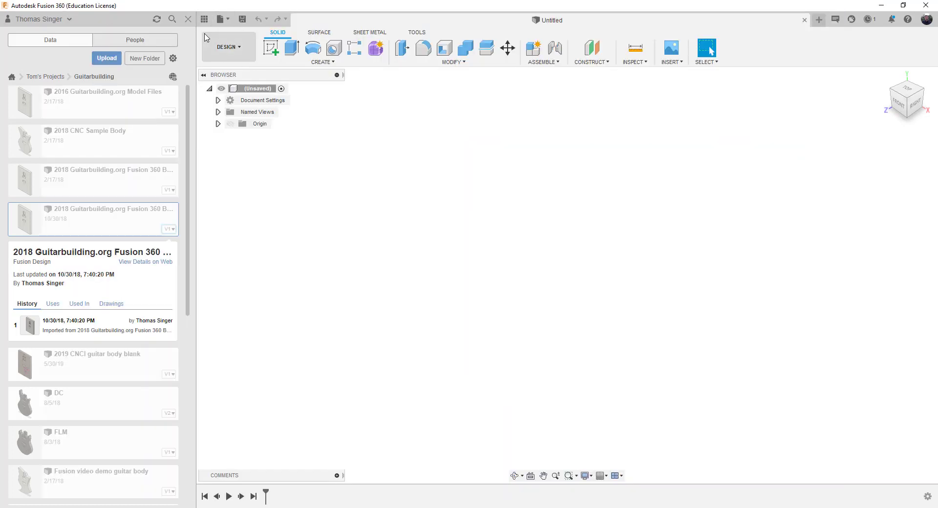
- Dismiss the File menu and open the 2018 Guitarbuilding.org Fusion 360 Body Spread design from the Data Panel
left_click(223, 19)
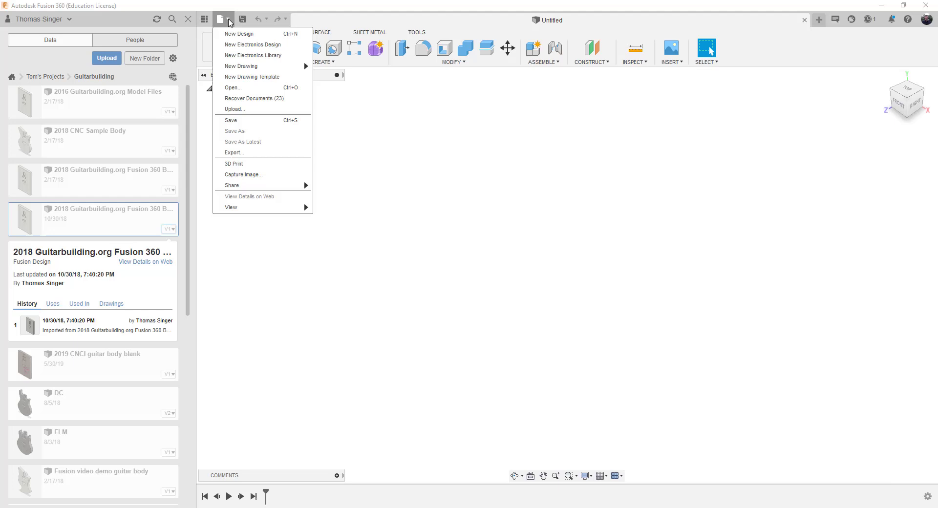
mouse_move(233, 87)
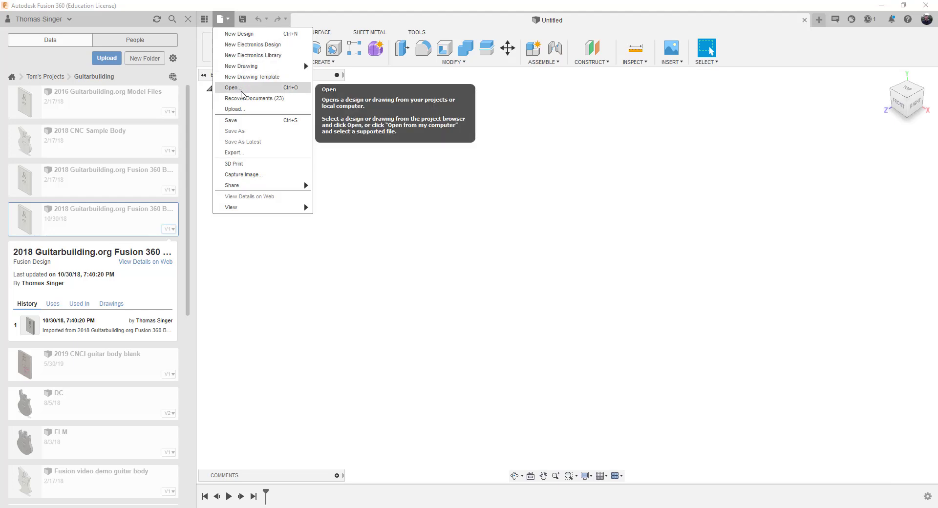
mouse_move(255, 99)
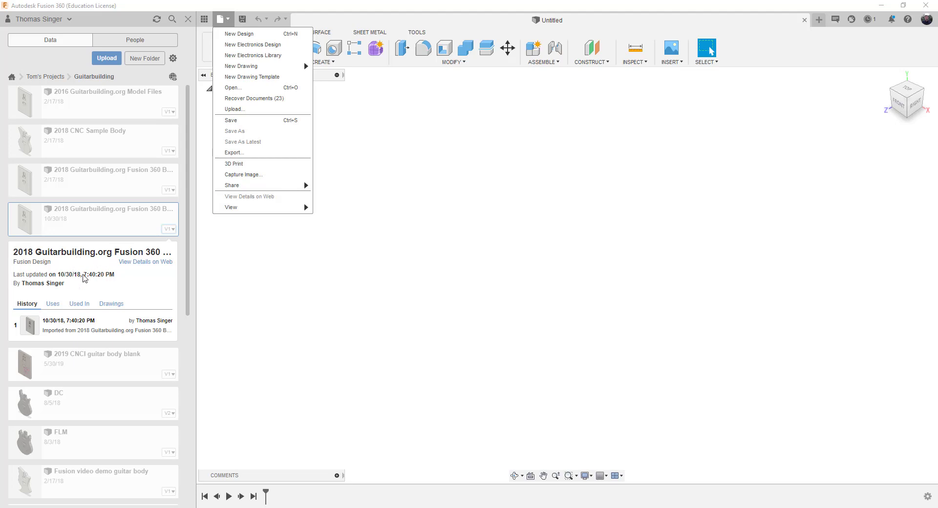
mouse_move(71, 290)
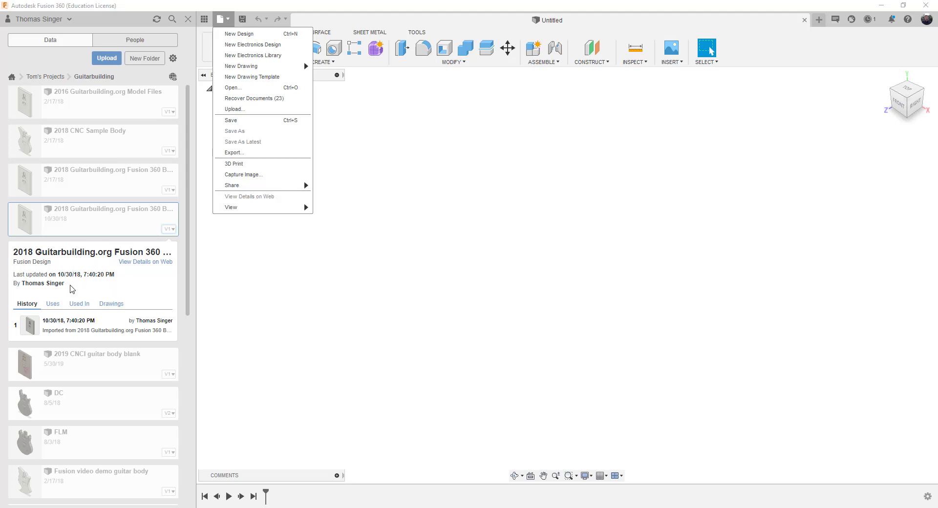
mouse_move(127, 287)
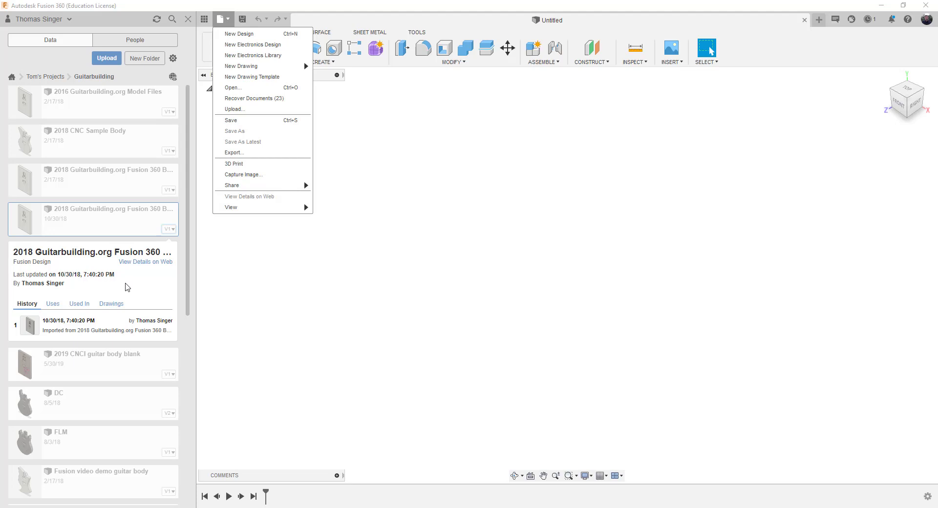
left_click(223, 19)
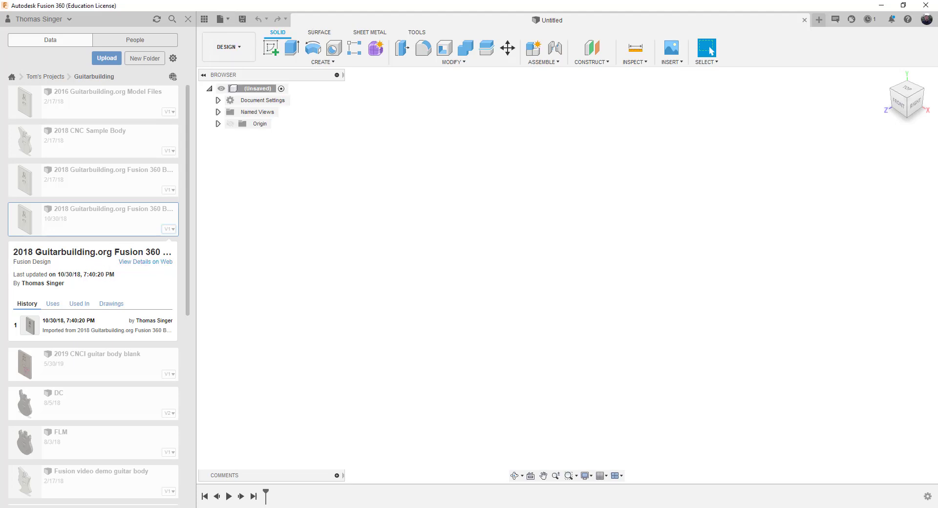
double_click(23, 218)
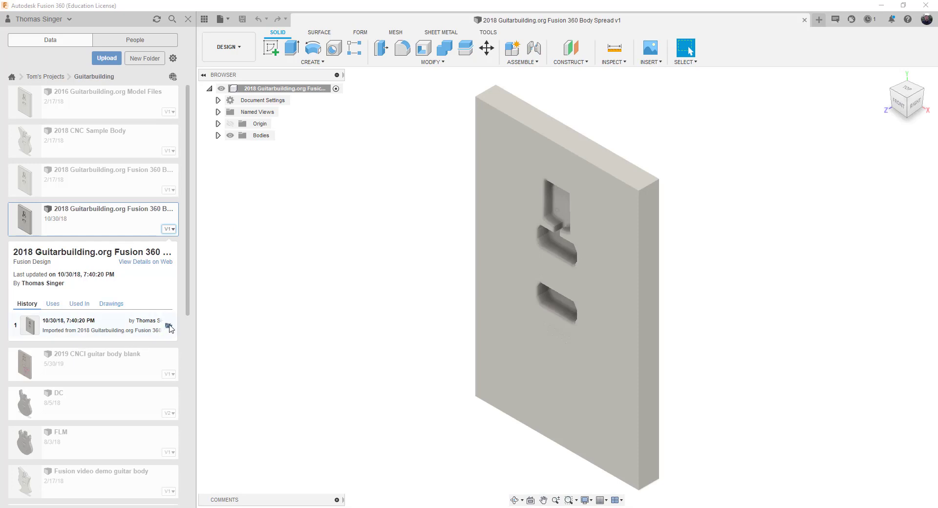
mouse_move(170, 328)
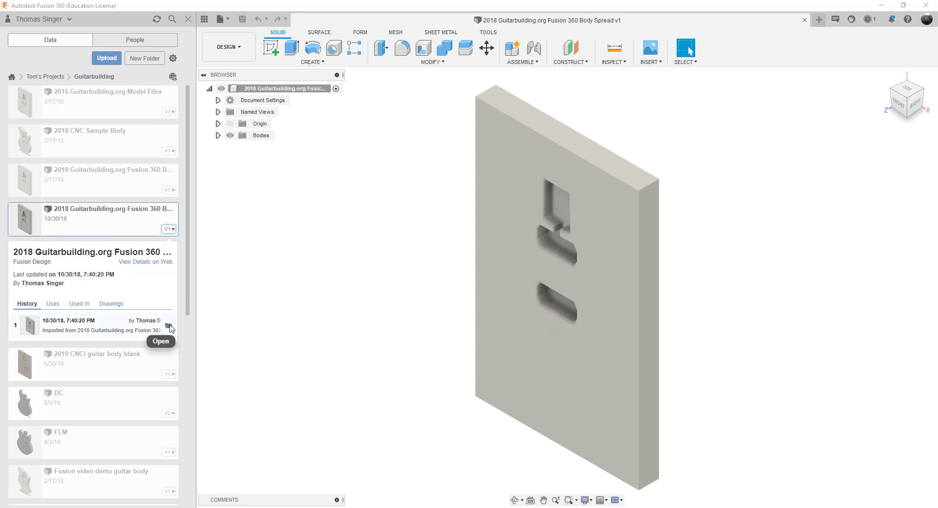
mouse_move(702, 191)
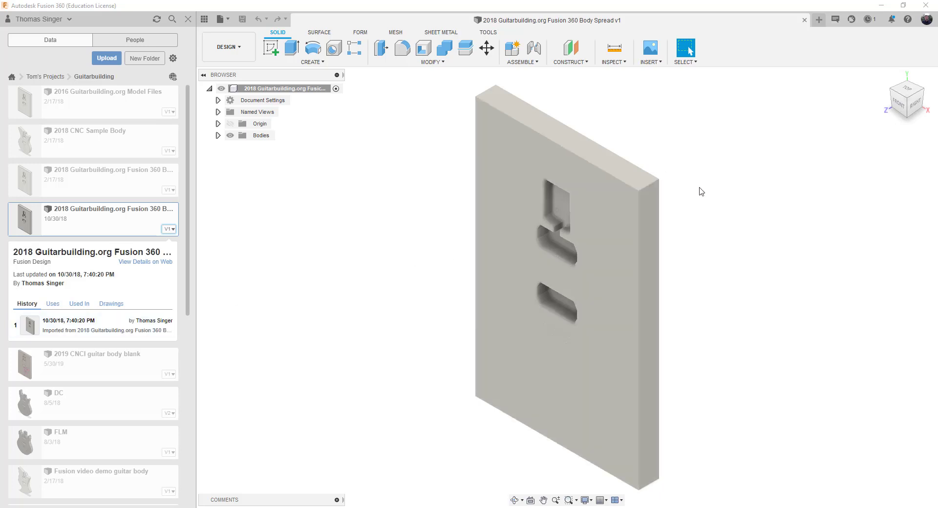
mouse_move(696, 287)
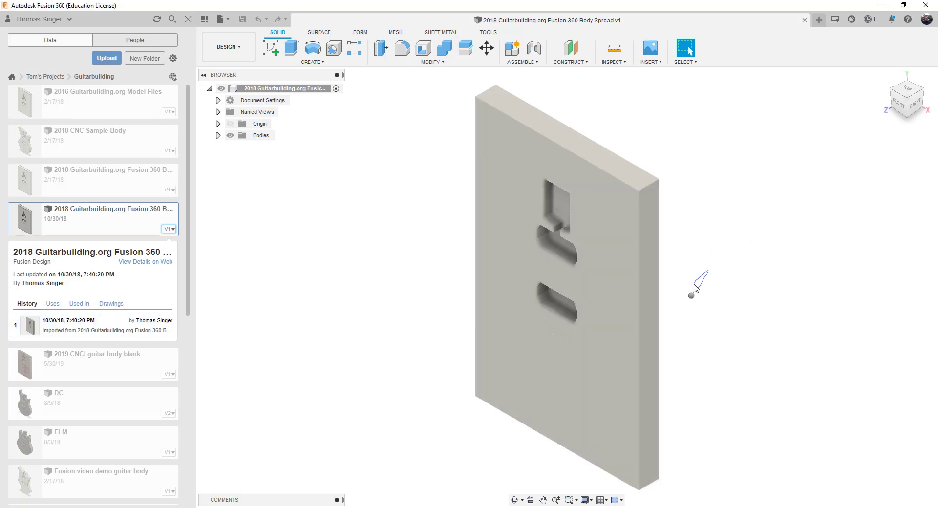
- Right-click the blank's top face to bring up its marking menu in the face-on view
right_click(694, 294)
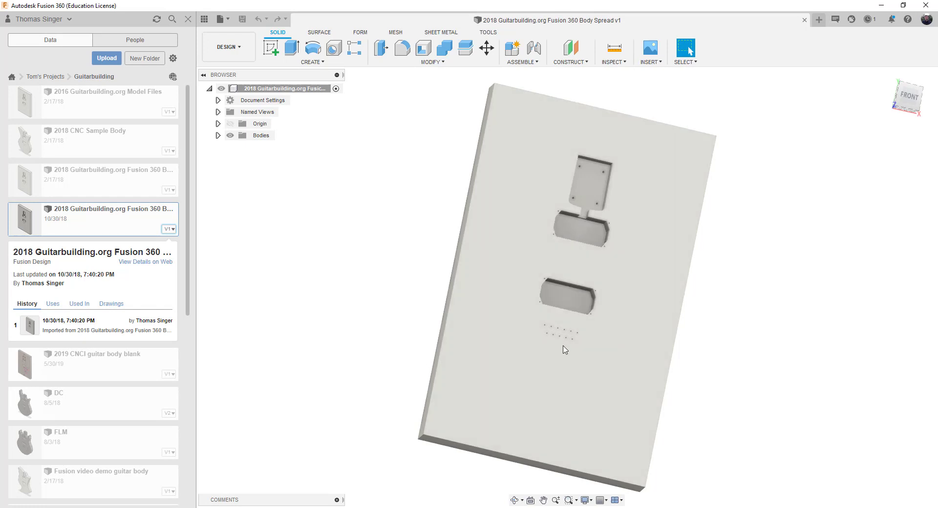
mouse_move(575, 358)
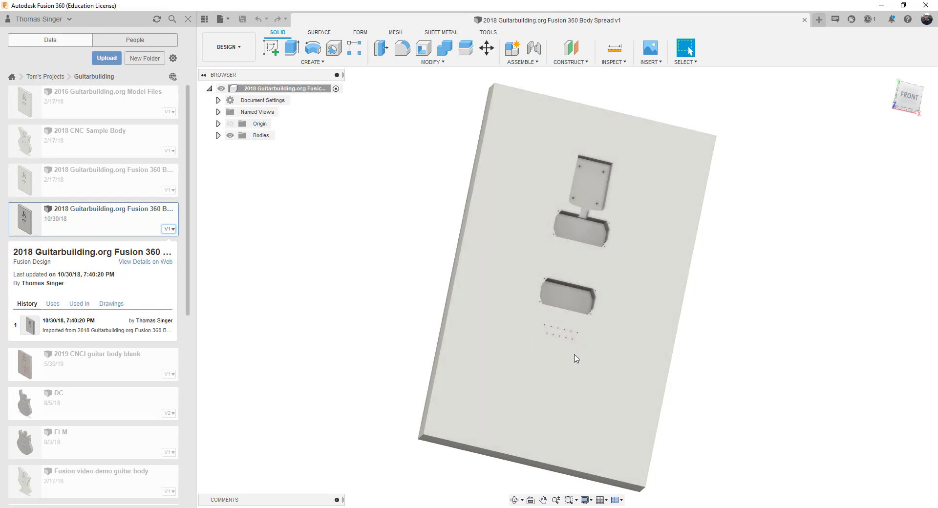
mouse_move(628, 418)
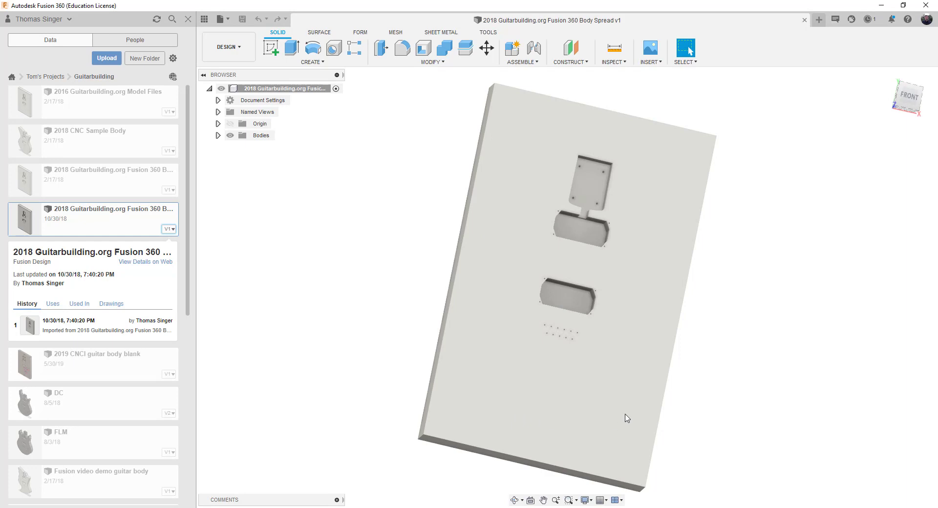
mouse_move(470, 302)
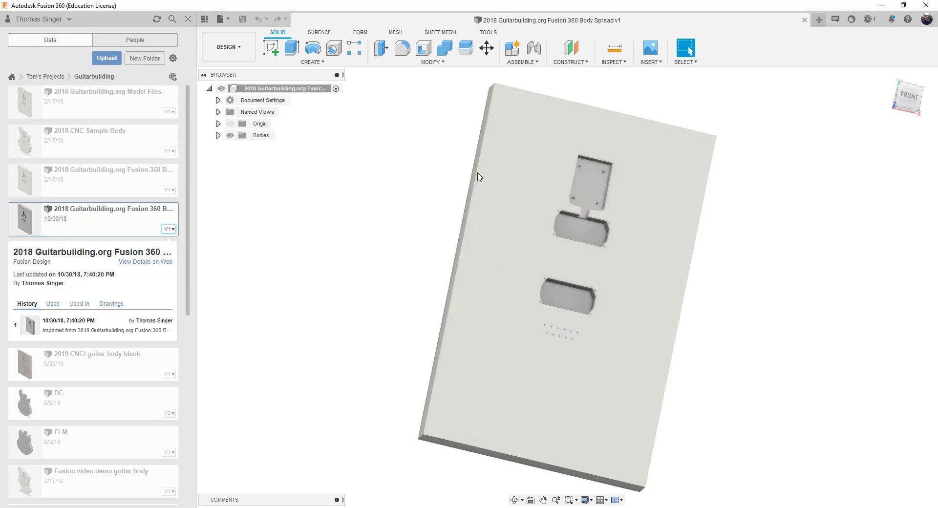
mouse_move(658, 198)
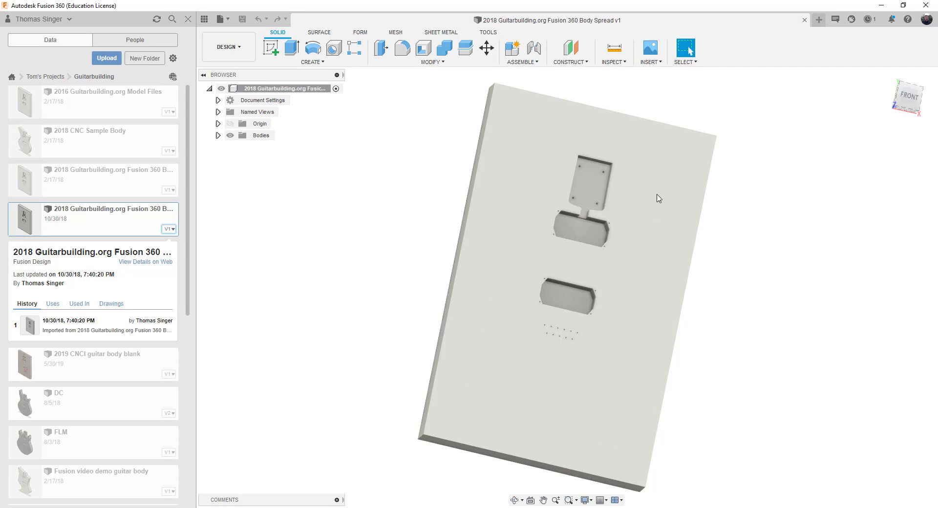
mouse_move(566, 123)
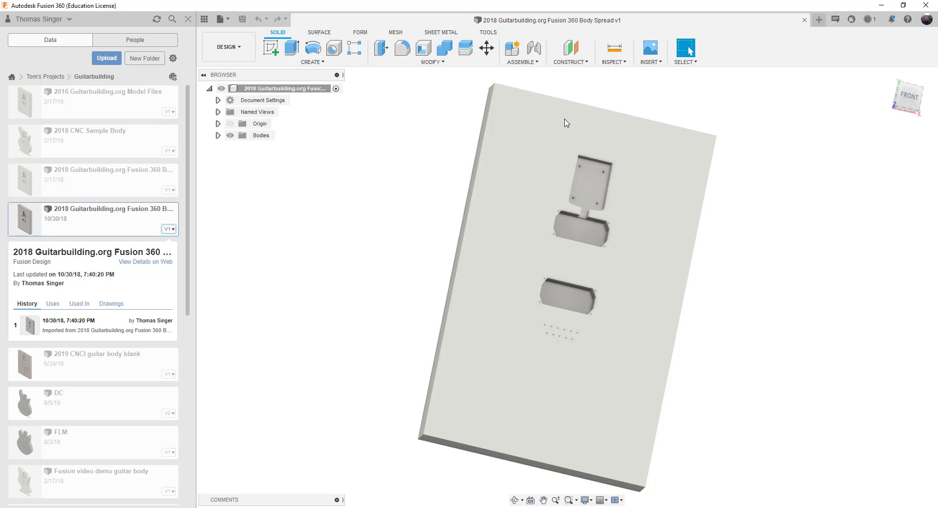
mouse_move(560, 158)
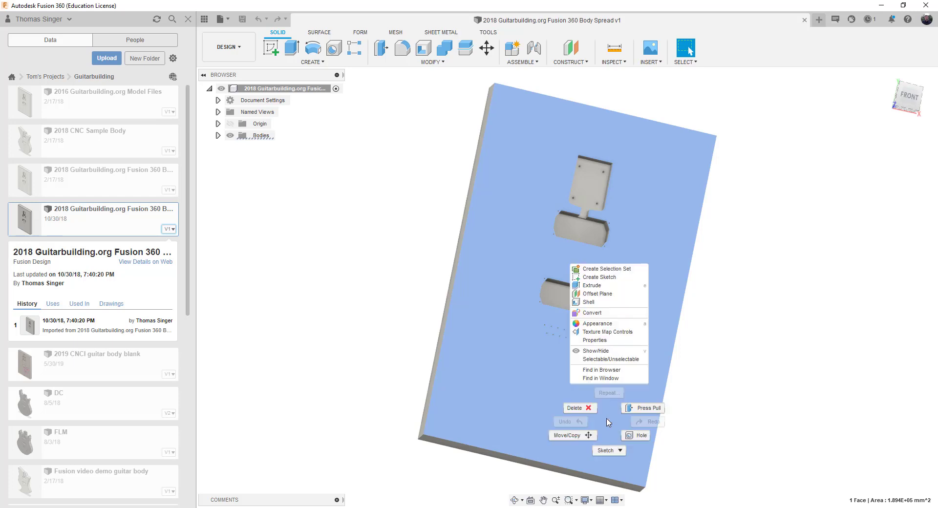
- Dismiss the marking menu, deselect the face and orbit to an angled overhead view of the pockets
left_click(526, 409)
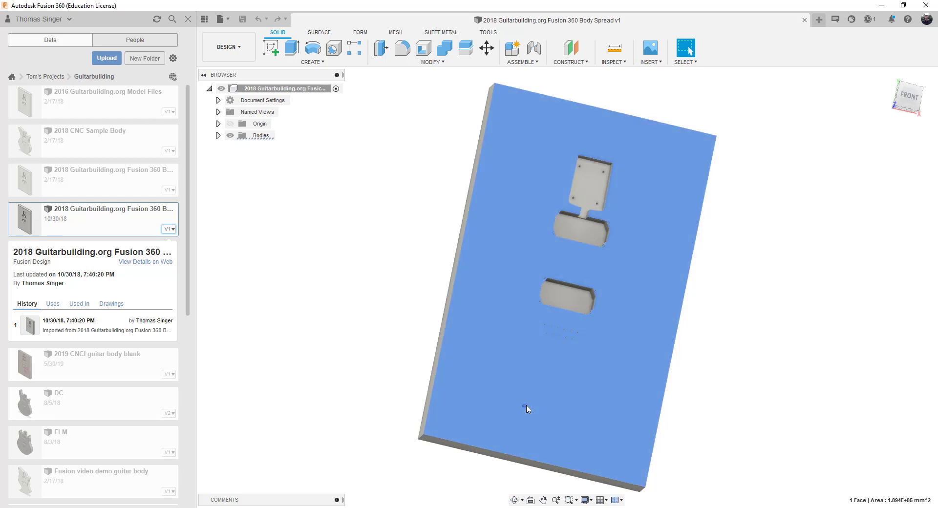
left_click(790, 278)
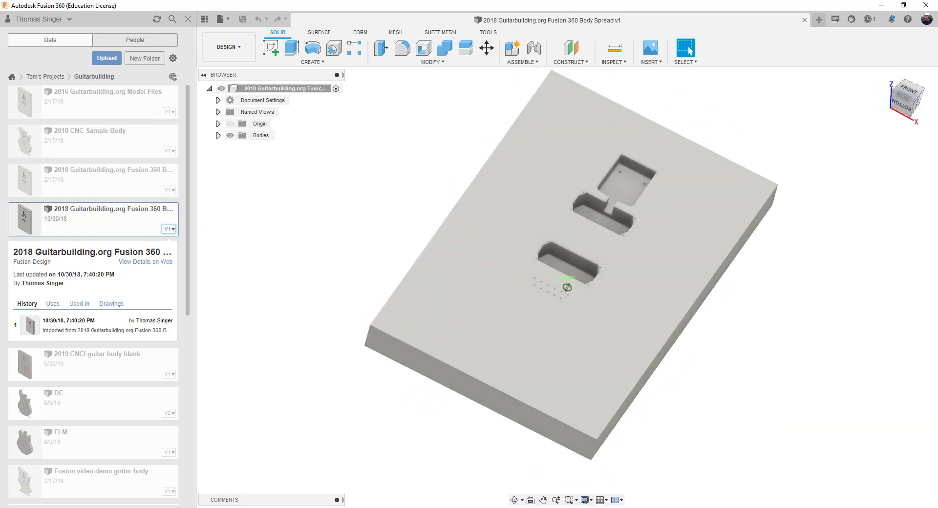
left_click_drag(566, 285, 539, 159)
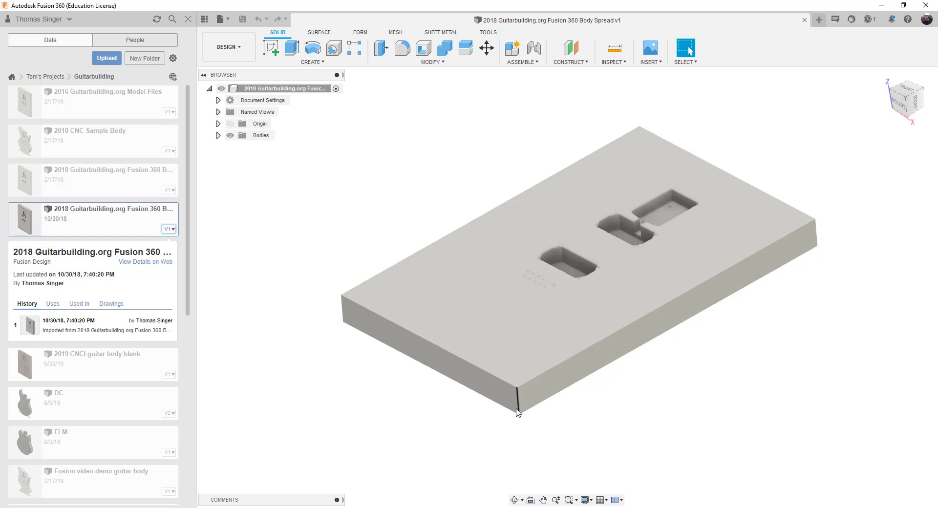
mouse_move(265, 180)
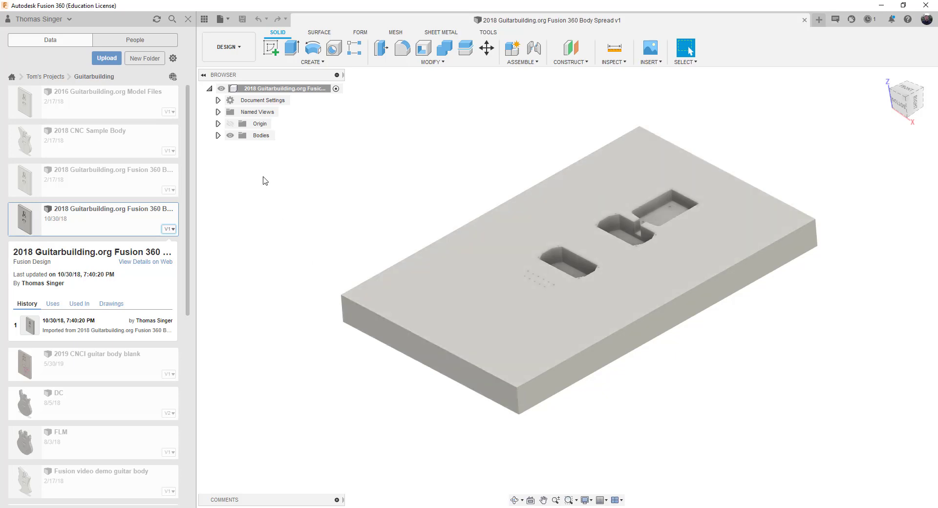
mouse_move(335, 179)
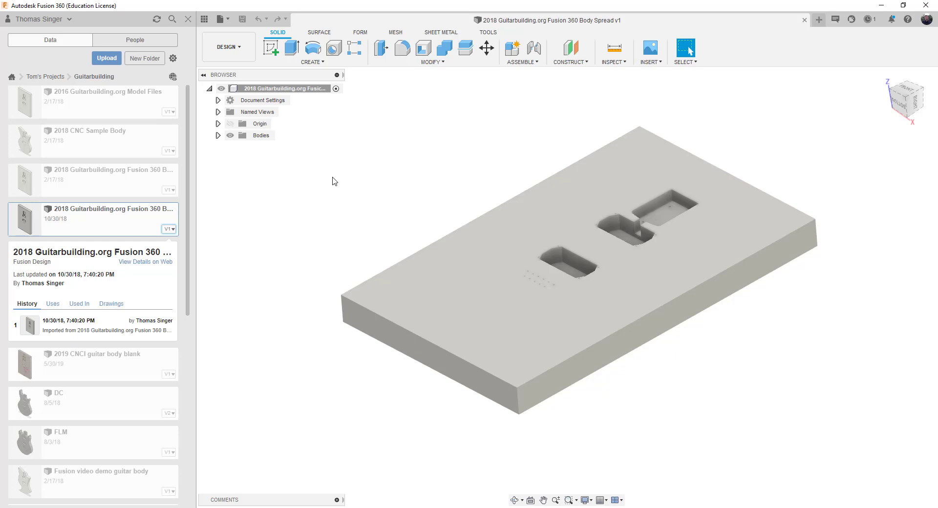
mouse_move(609, 116)
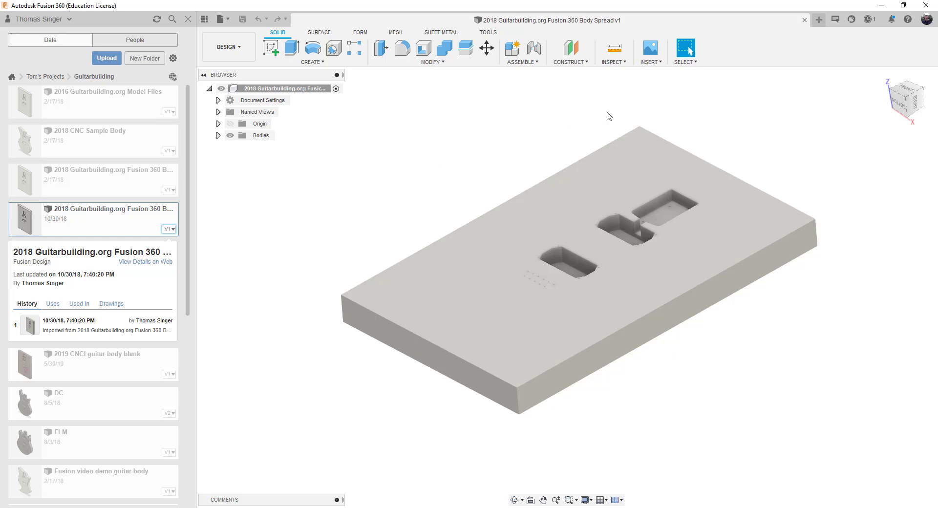
mouse_move(666, 128)
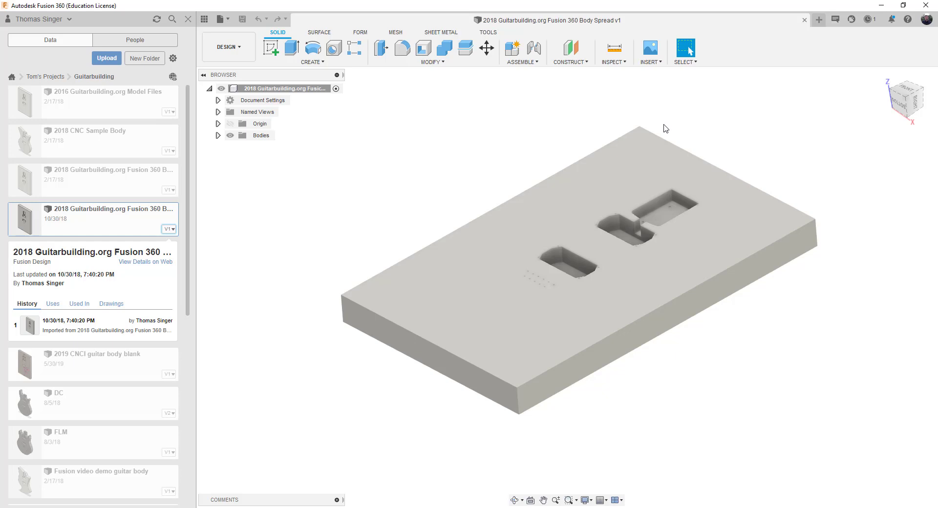
mouse_move(662, 119)
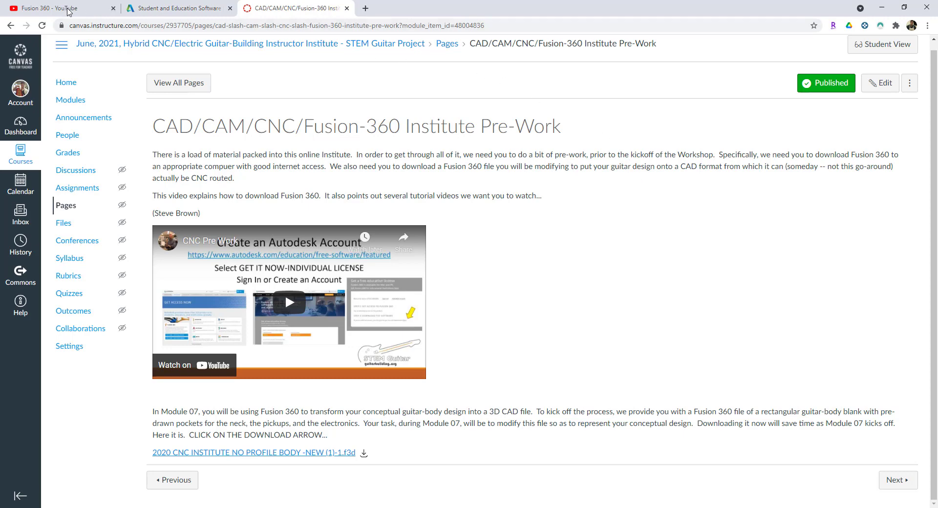
- Switch to the 'Fusion 360 - YouTube' tab showing the seven STEM Guitar tutorial videos
left_click(54, 7)
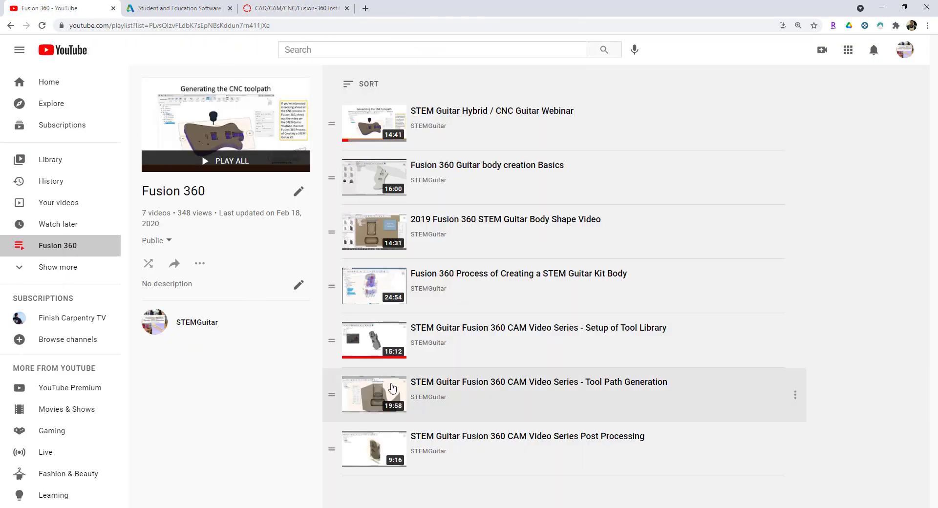
mouse_move(404, 397)
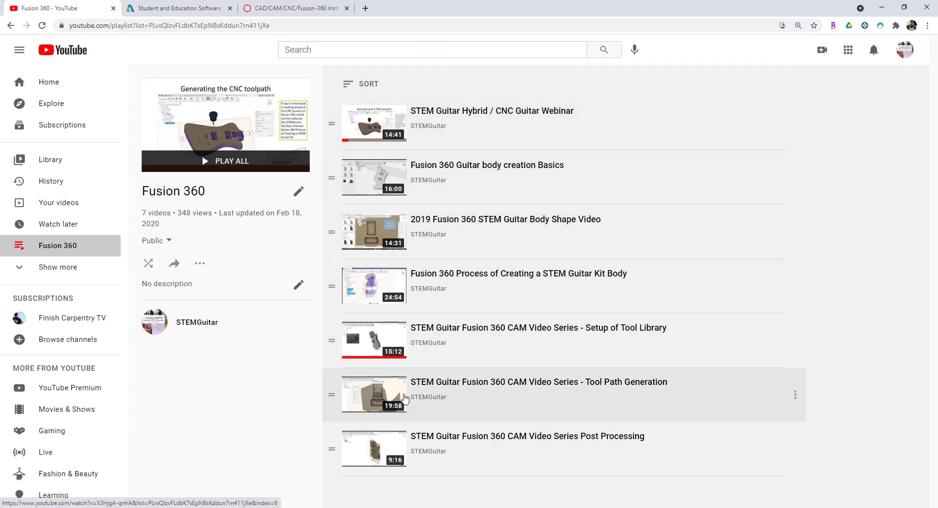
mouse_move(400, 389)
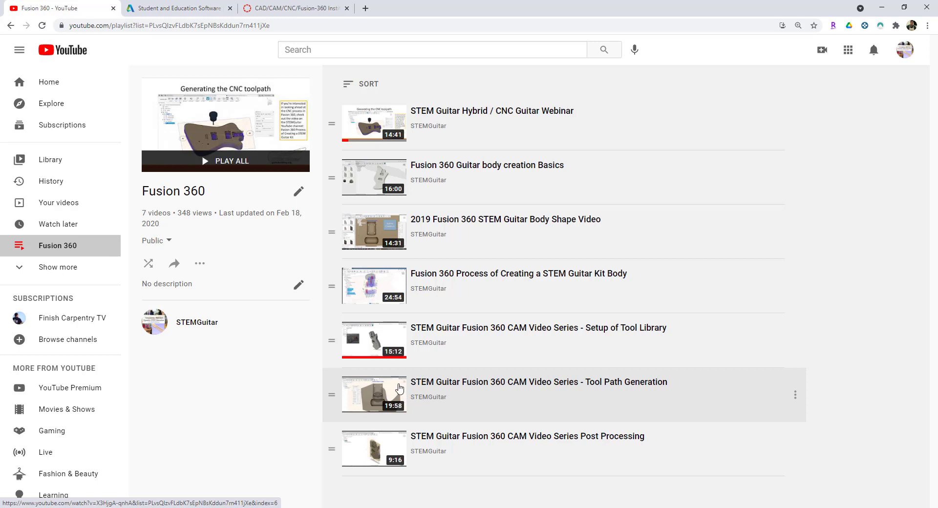